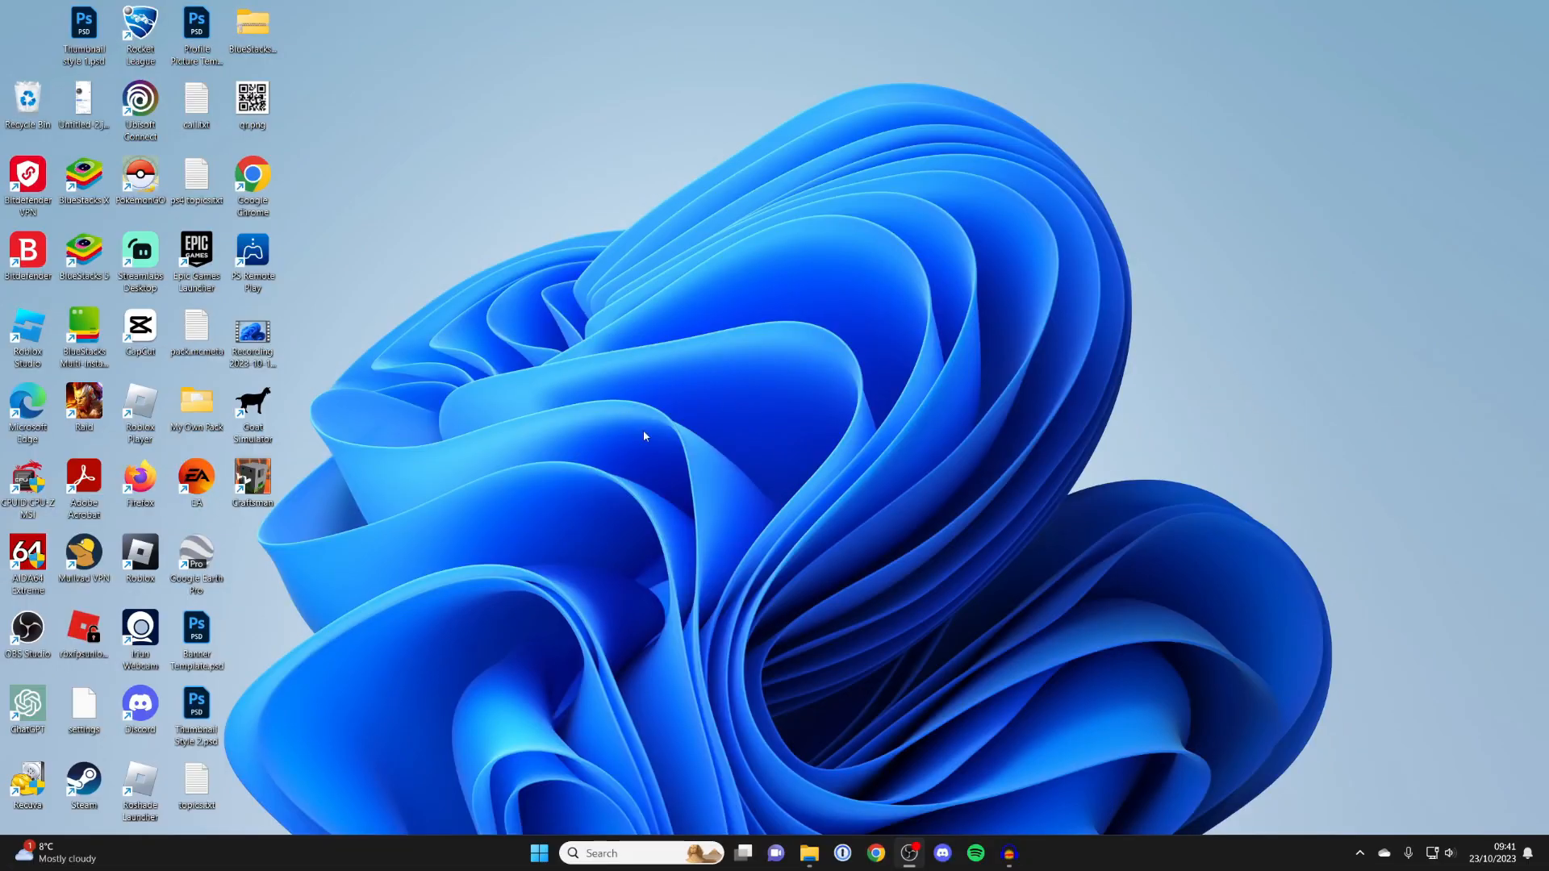
mouse_move(699, 375)
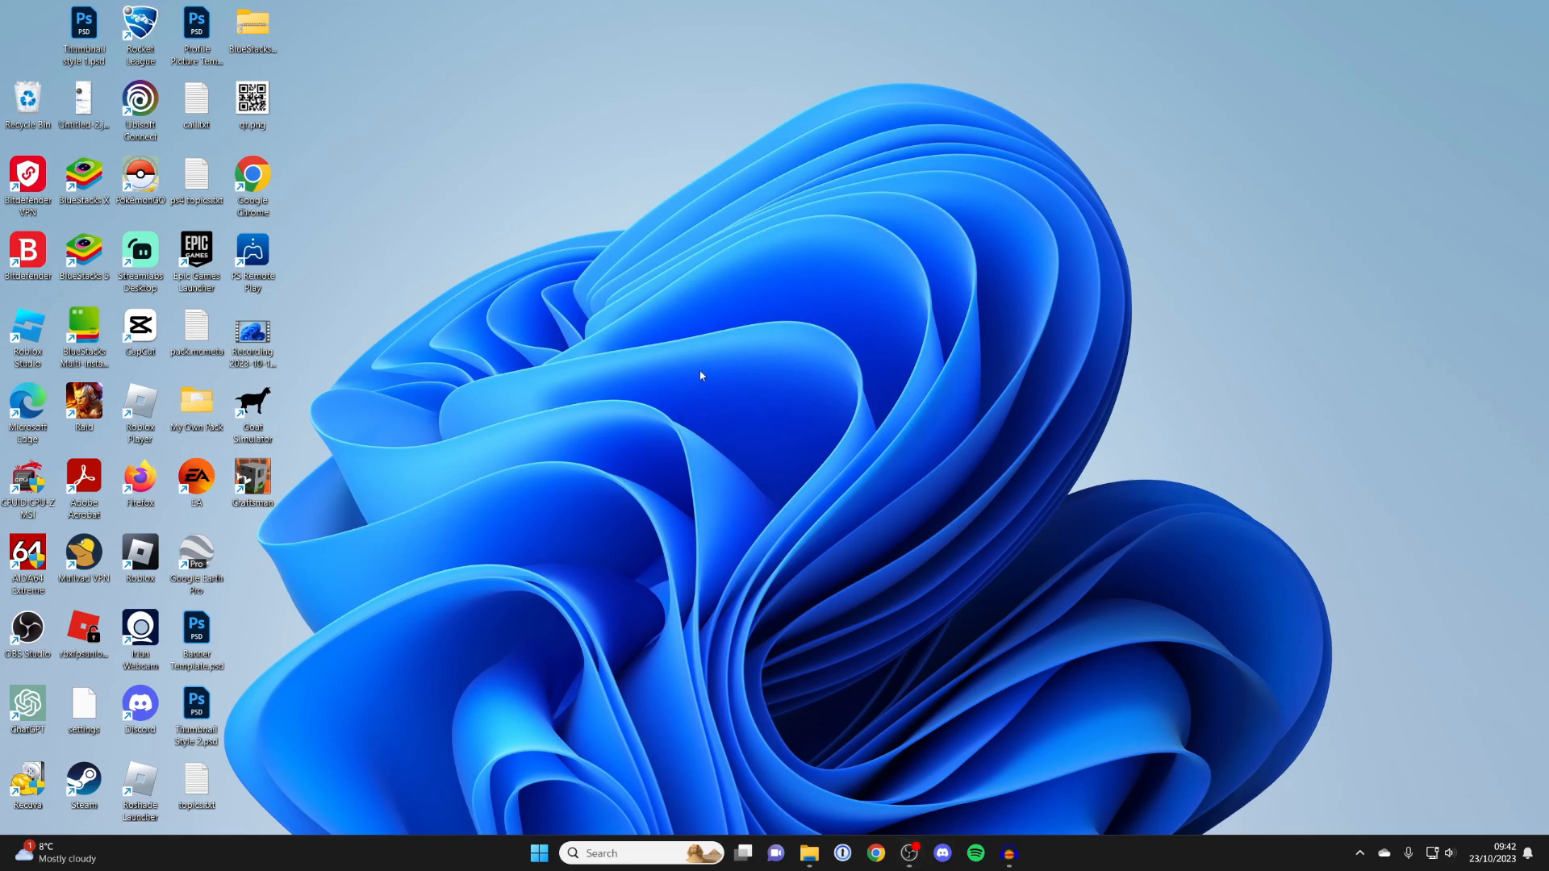
- Search Windows for 'display' and choose the Display settings result
right_click(699, 376)
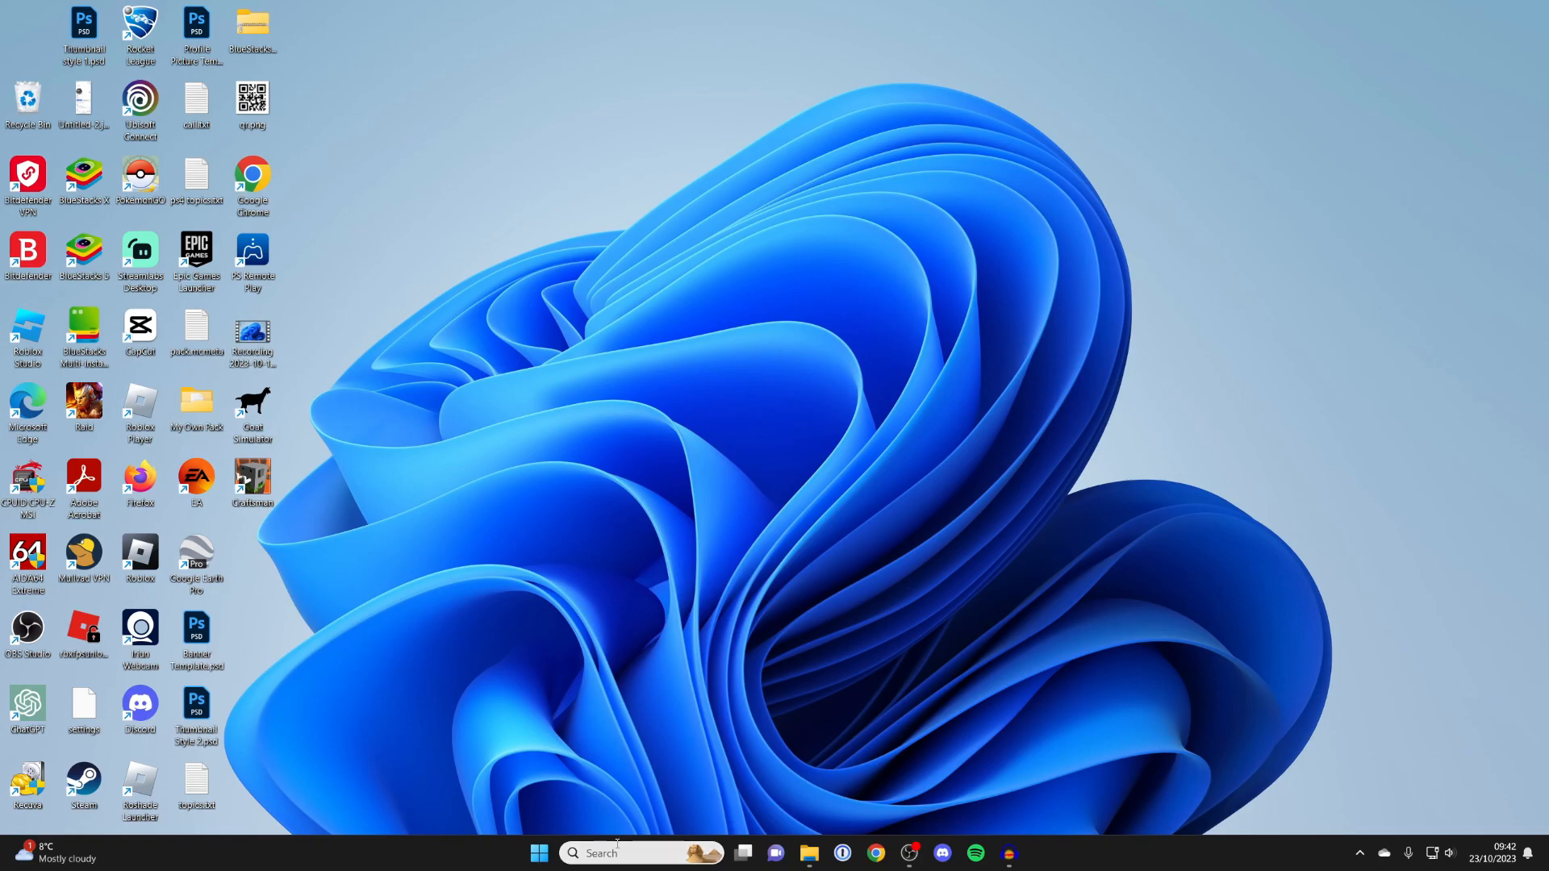
click(632, 853)
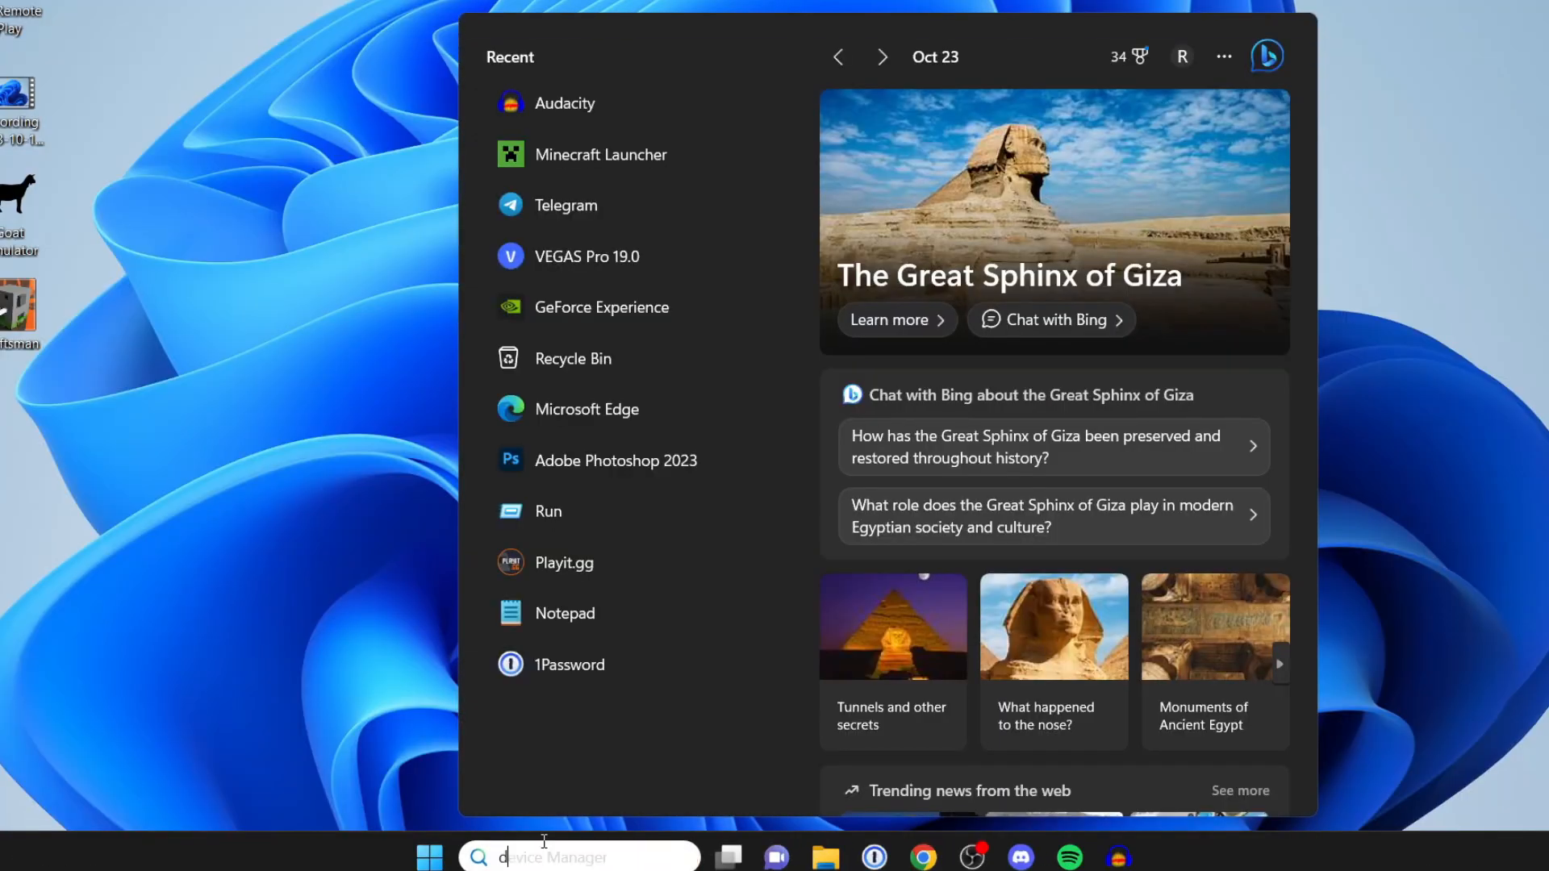
text(isplay)
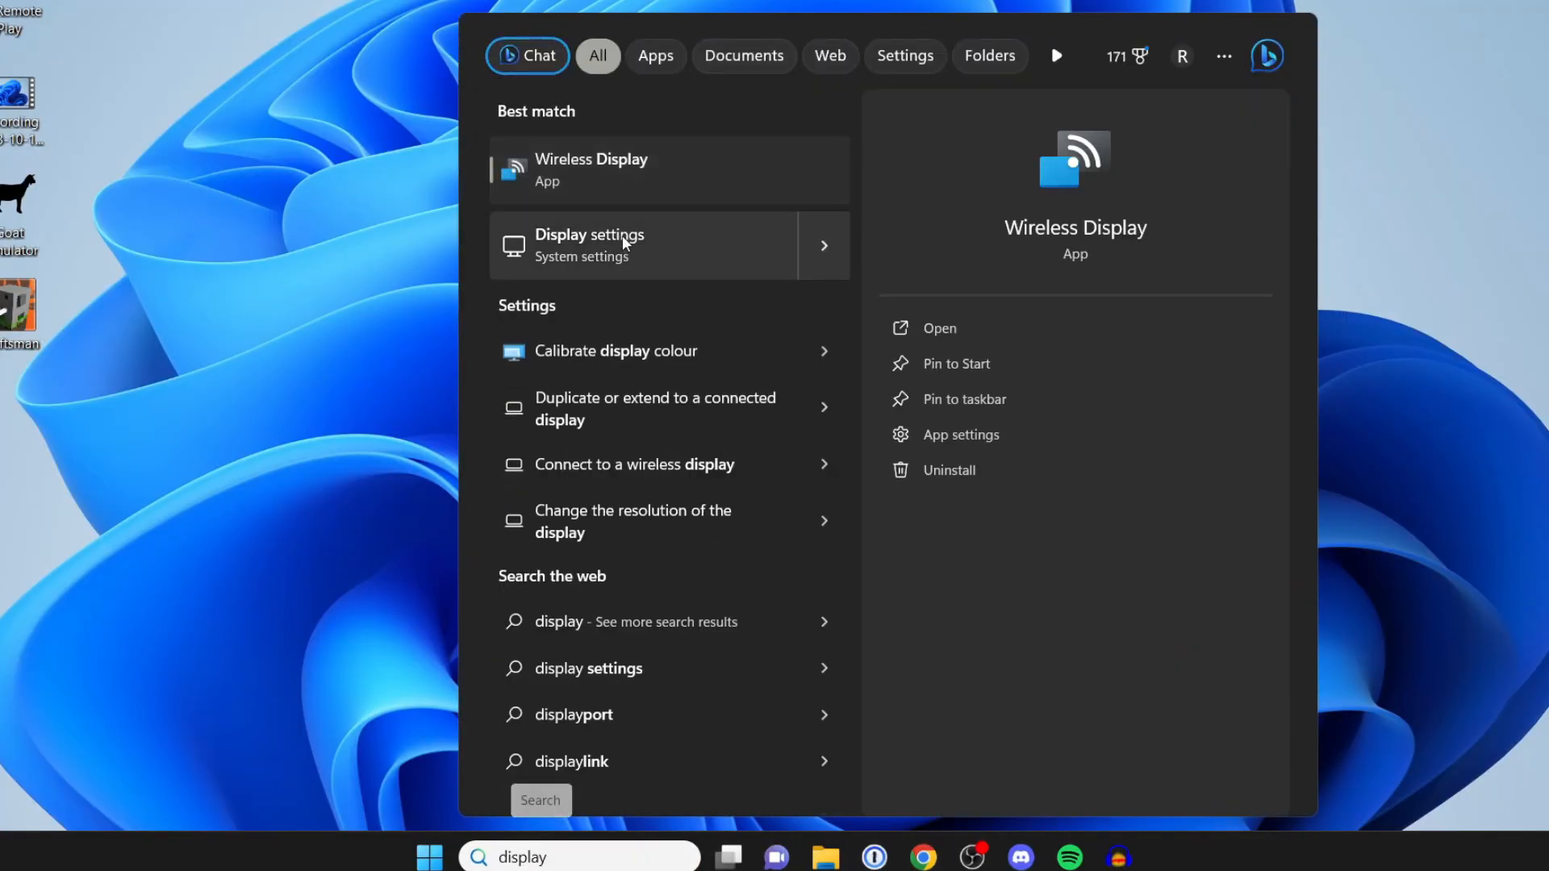
click(589, 246)
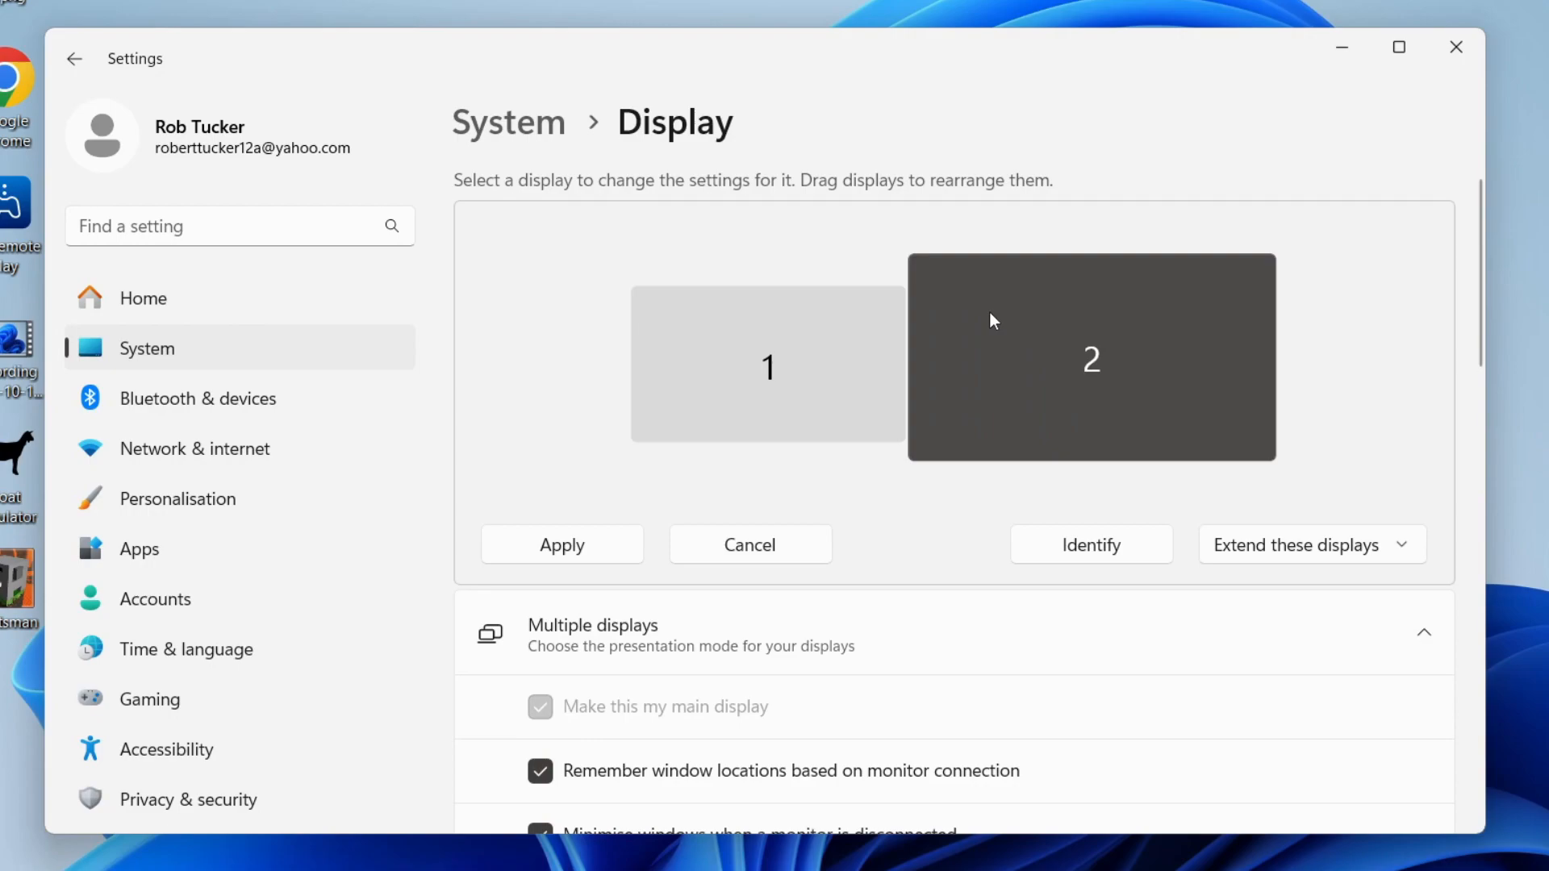
mouse_move(999, 341)
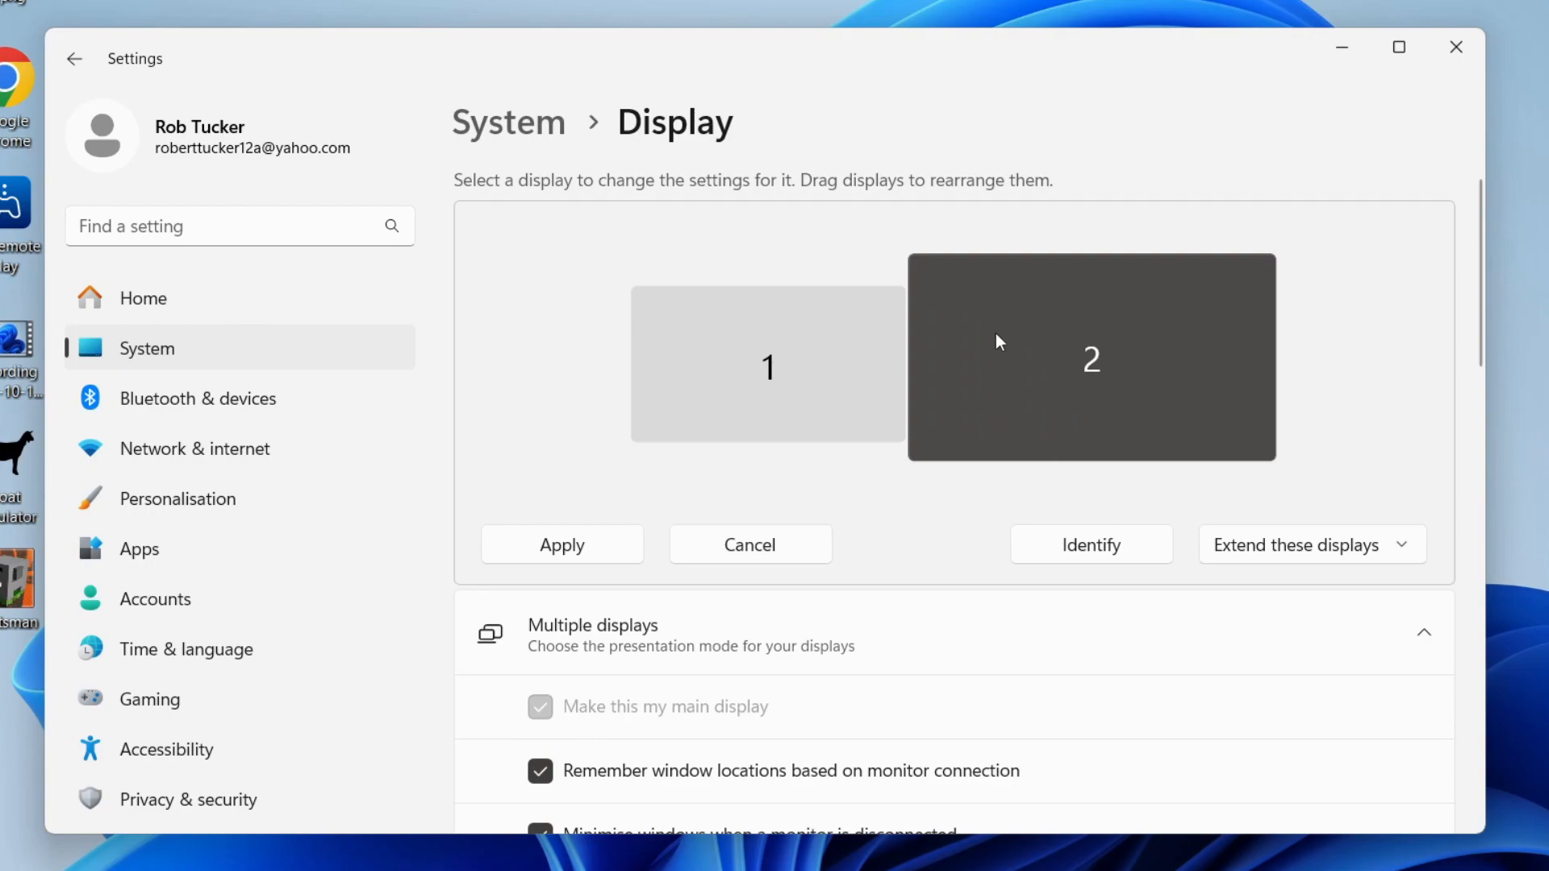
mouse_move(941, 402)
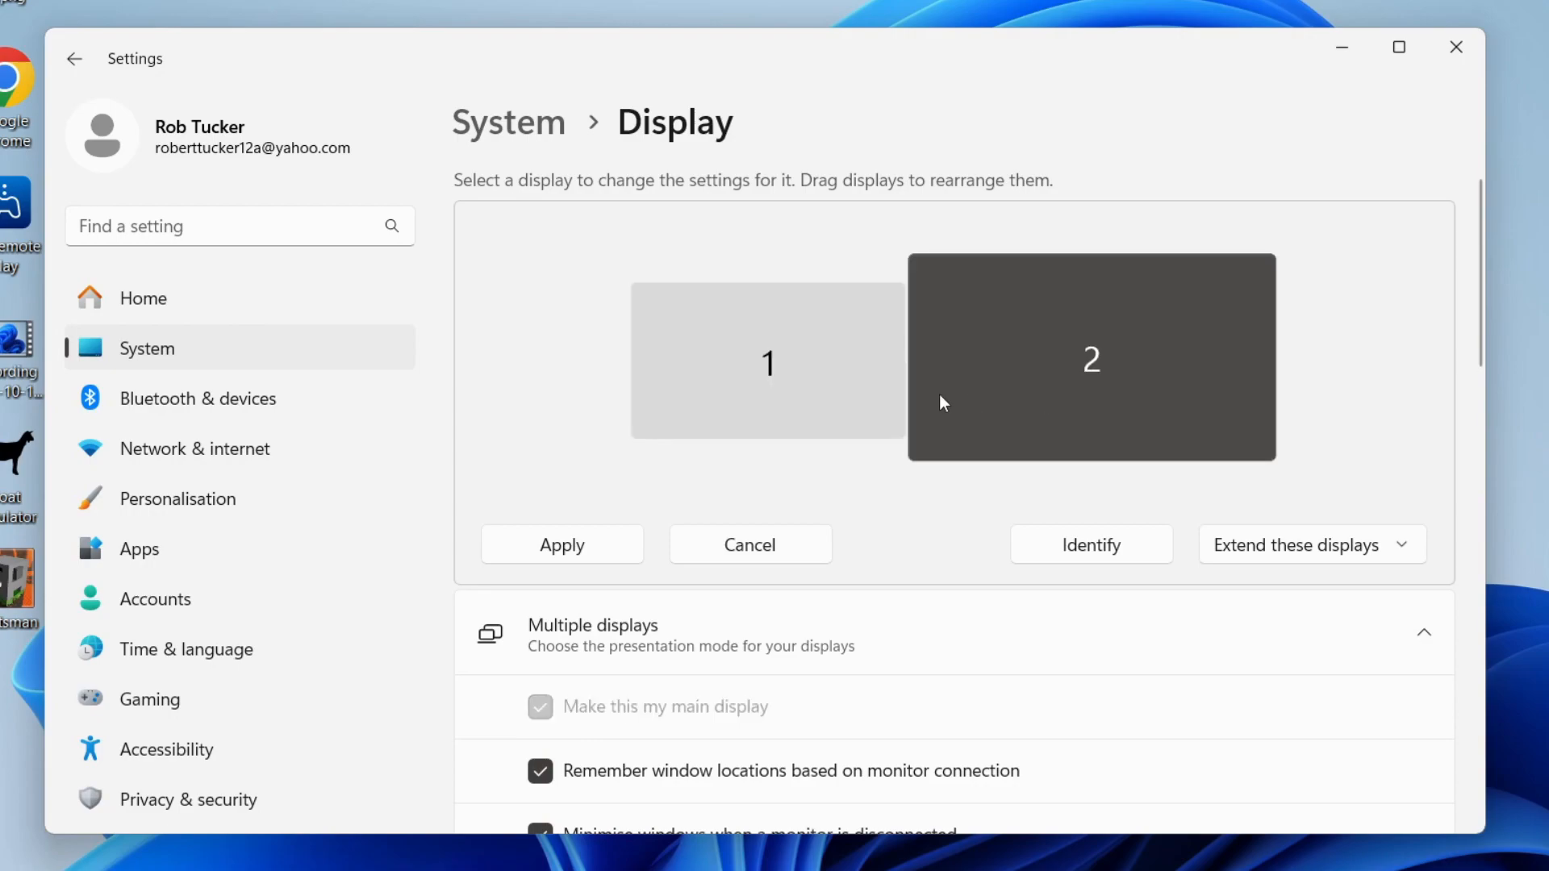
mouse_move(1336, 463)
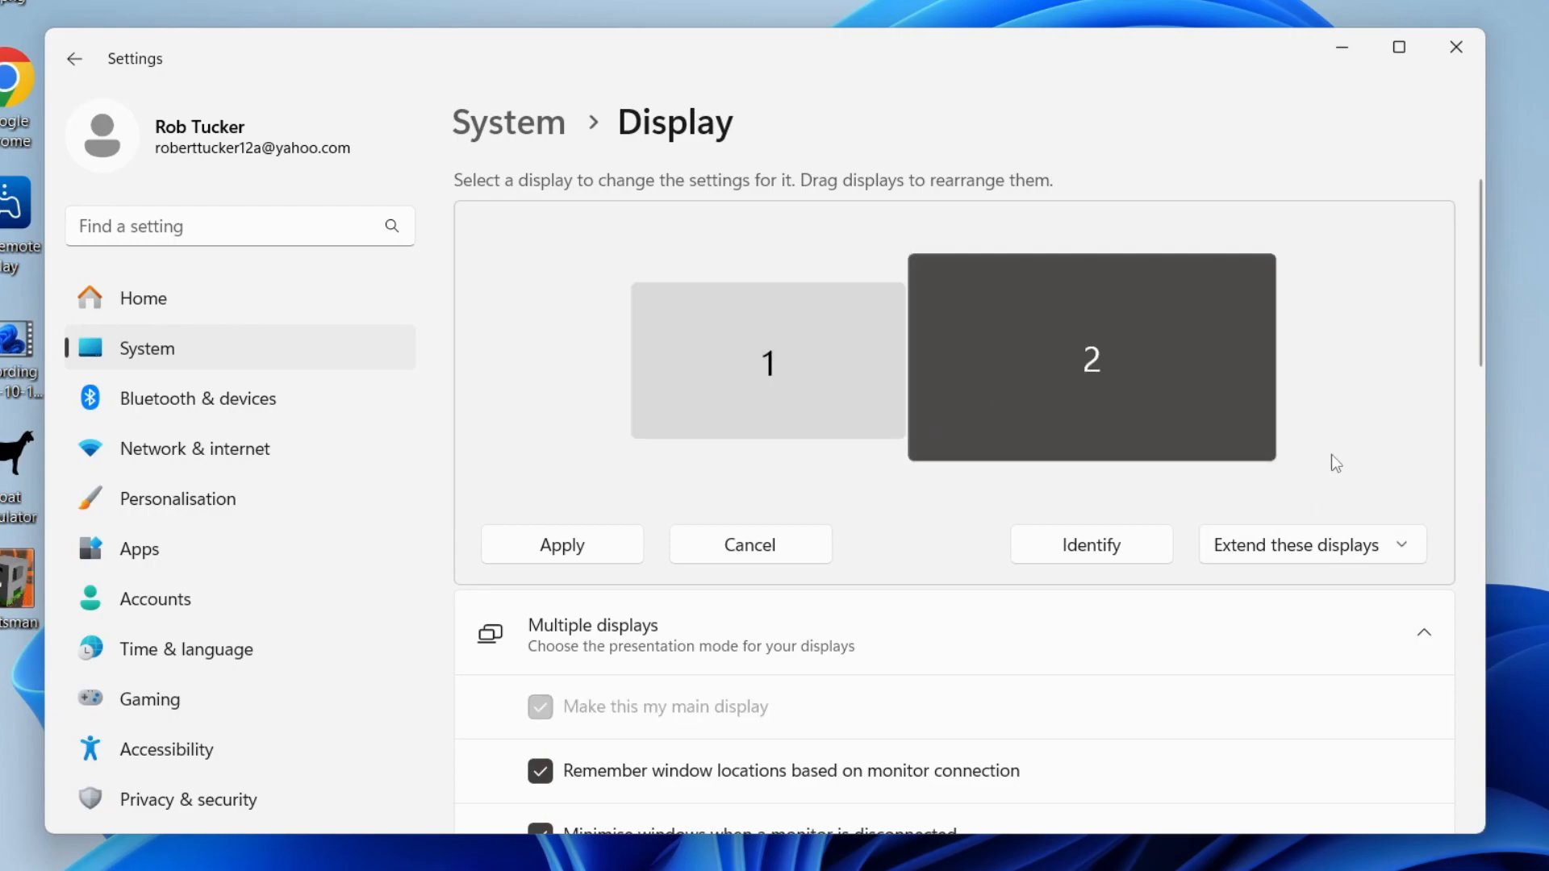
scroll(down, 3)
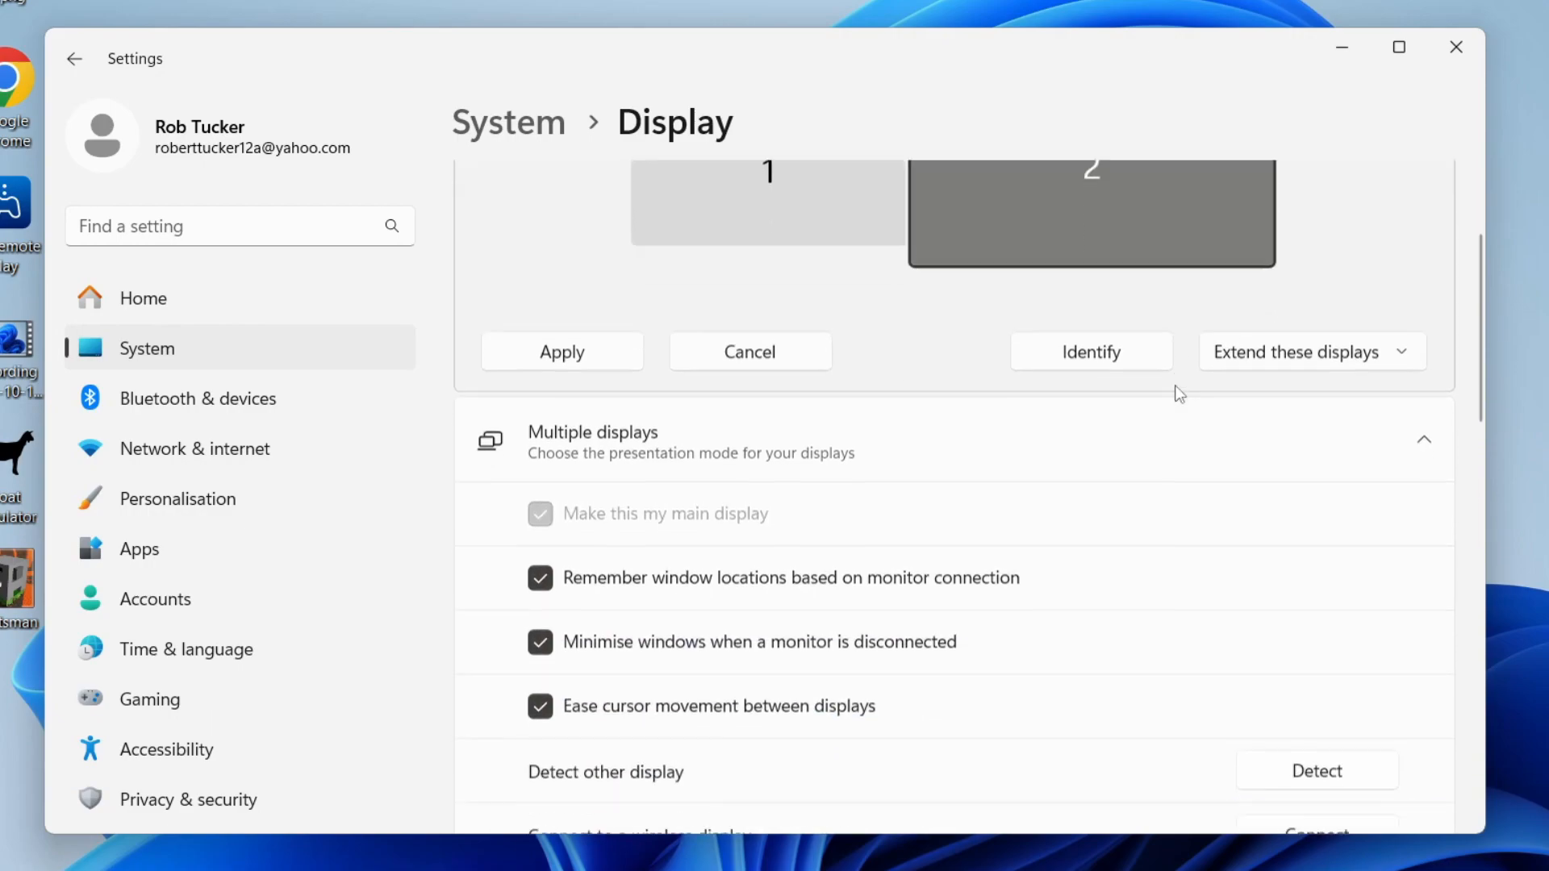
scroll(down, 3)
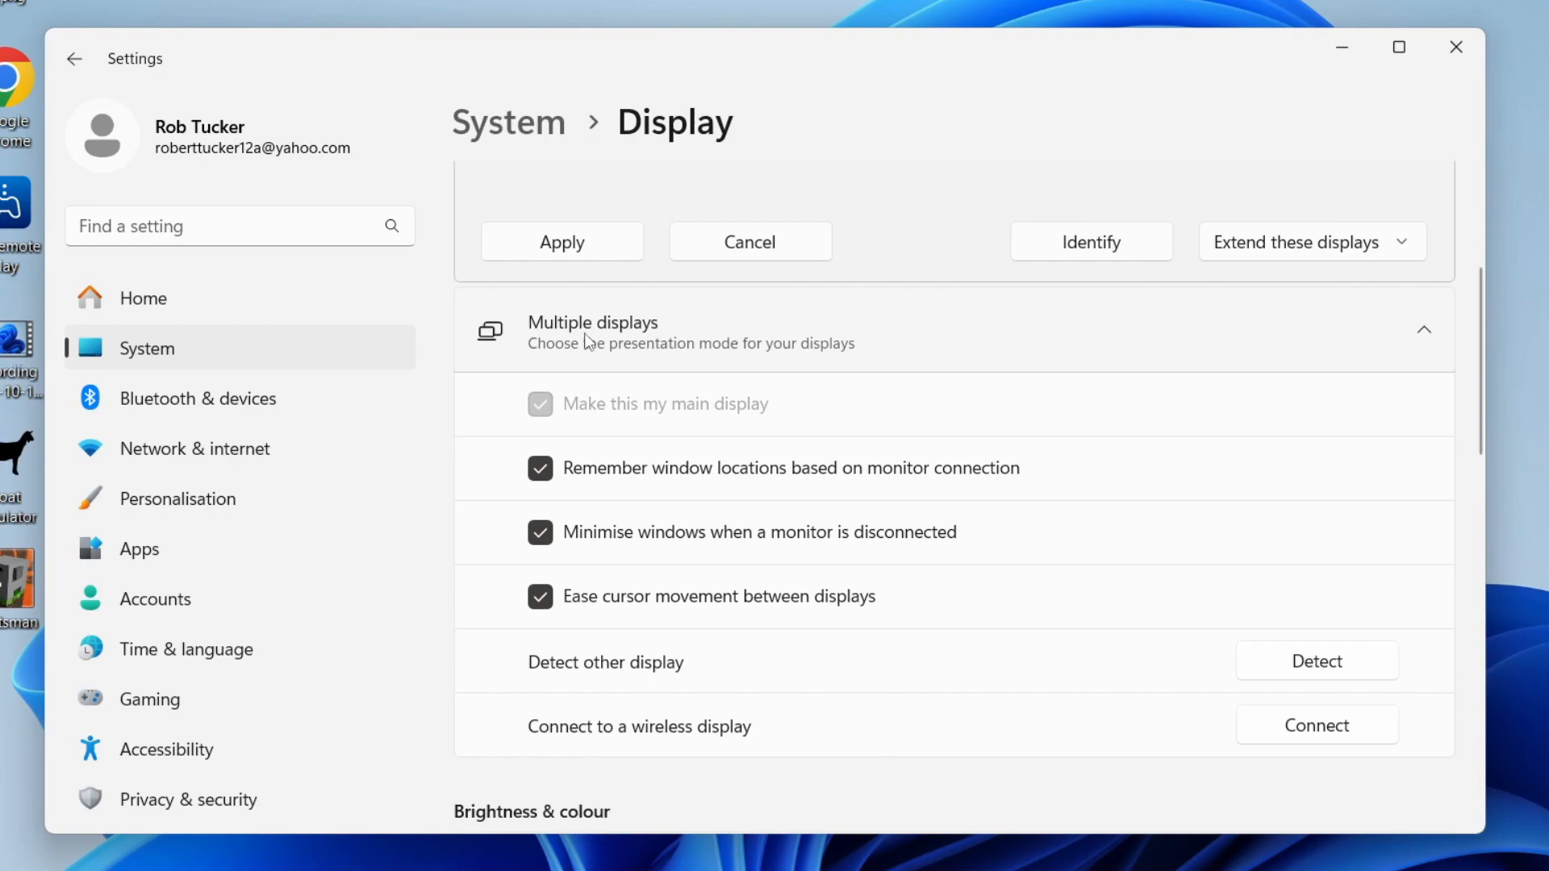
mouse_move(764, 352)
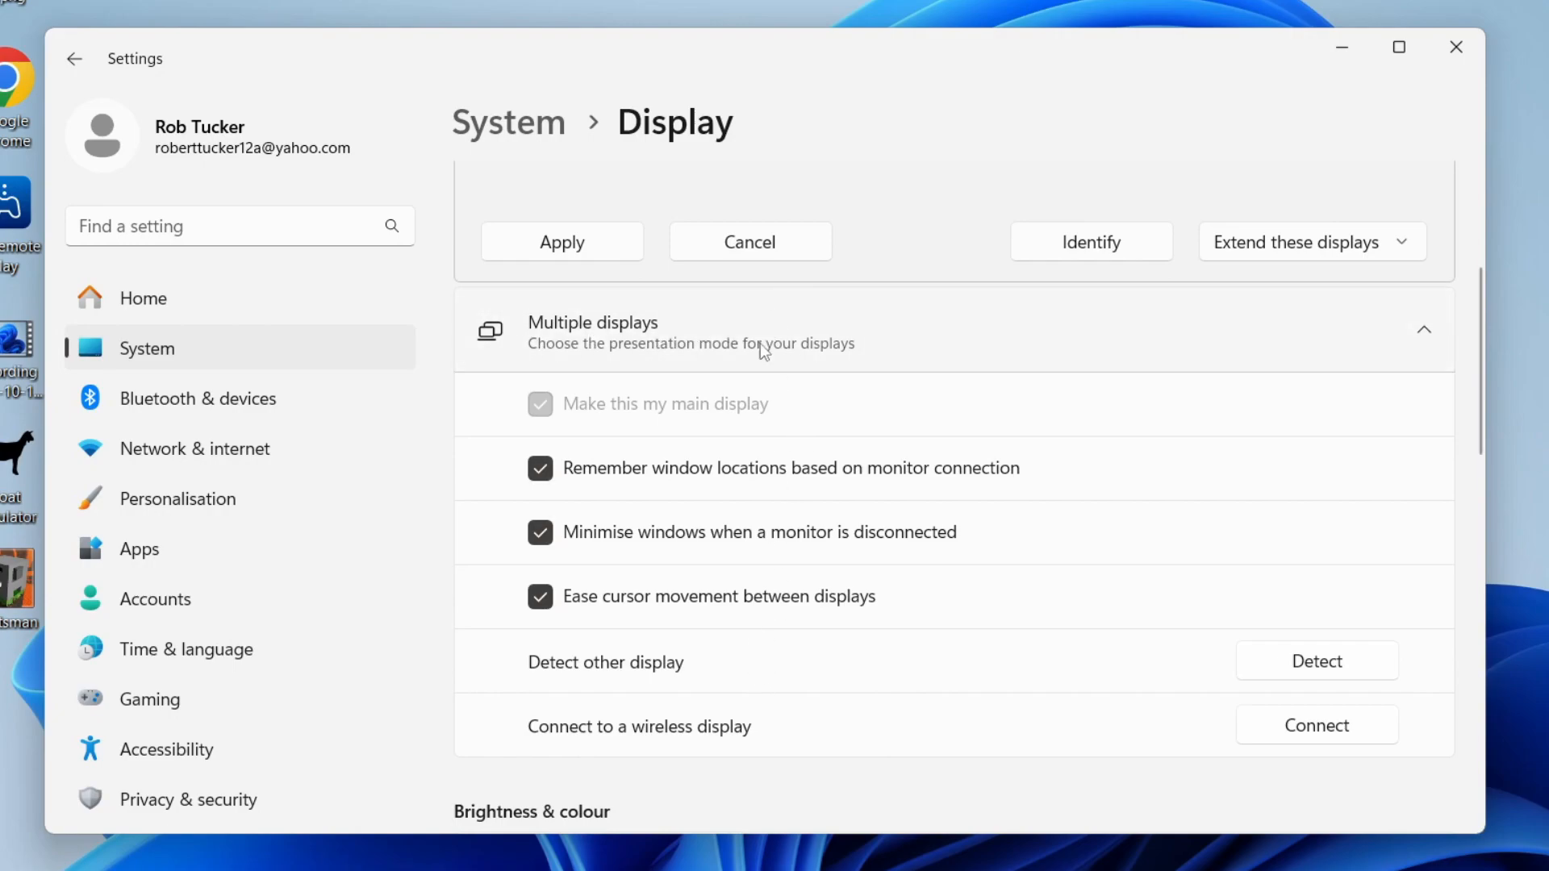
scroll(down, 3)
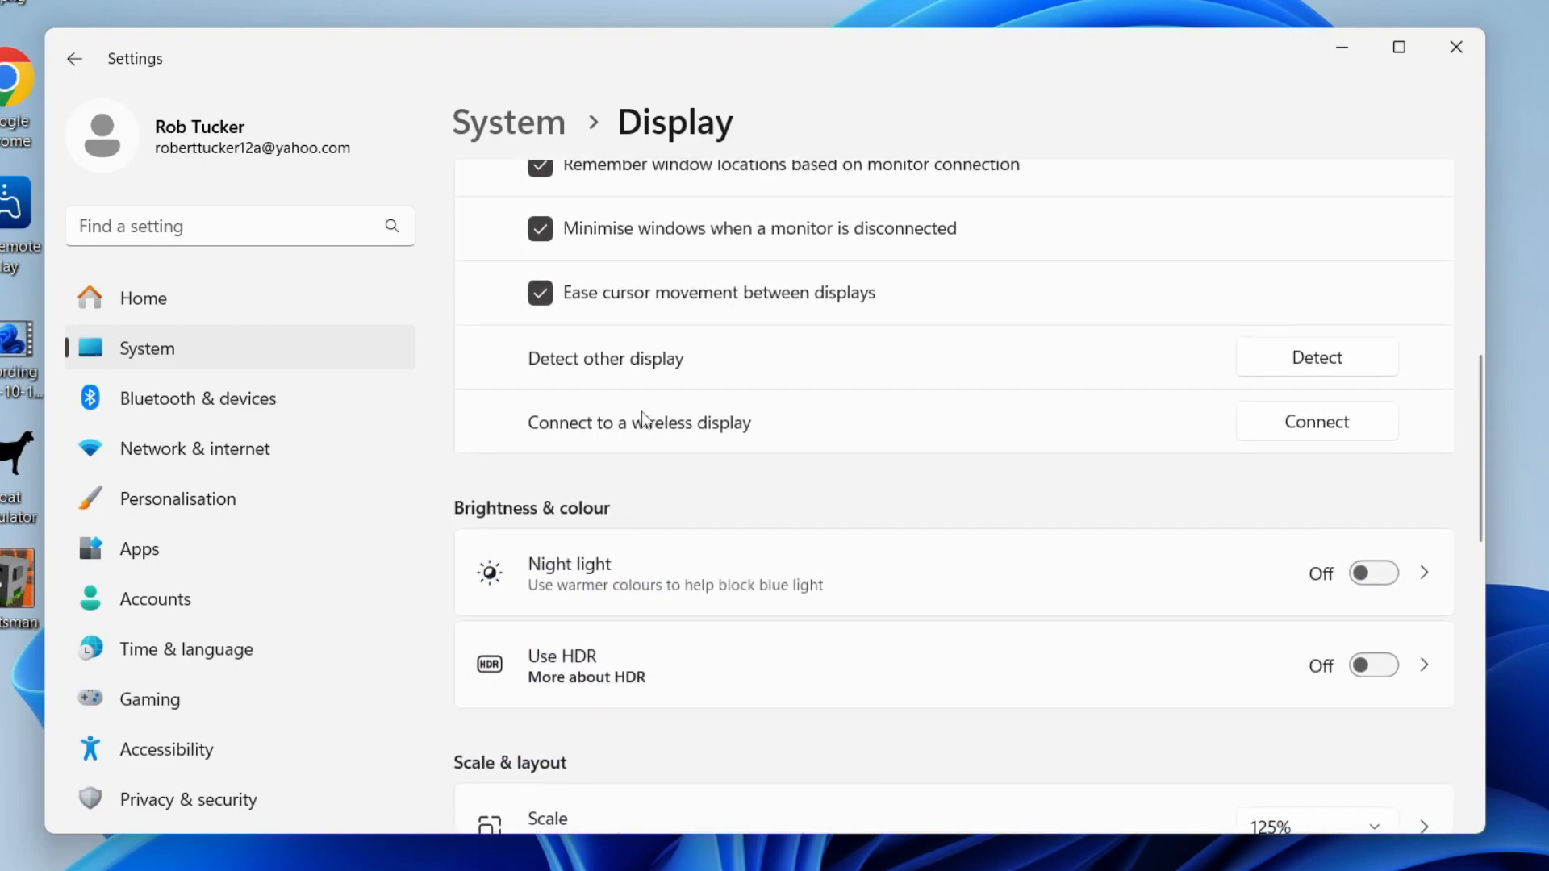
- Review resolution and orientation for Display 2, keeping 2560 × 1440 and Landscape
scroll(down, 3)
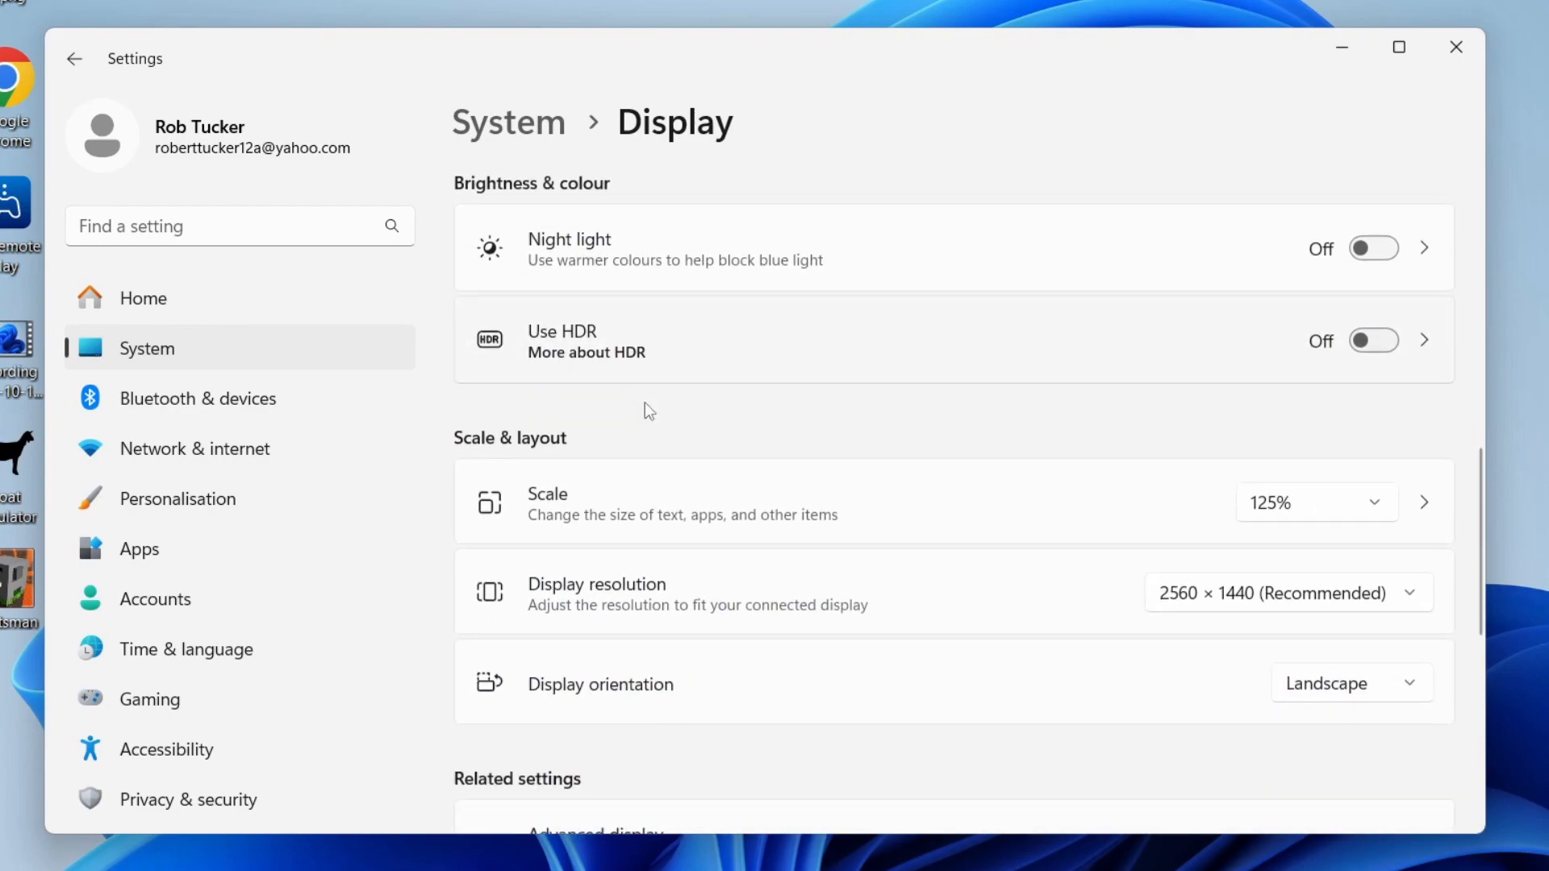
scroll(down, 3)
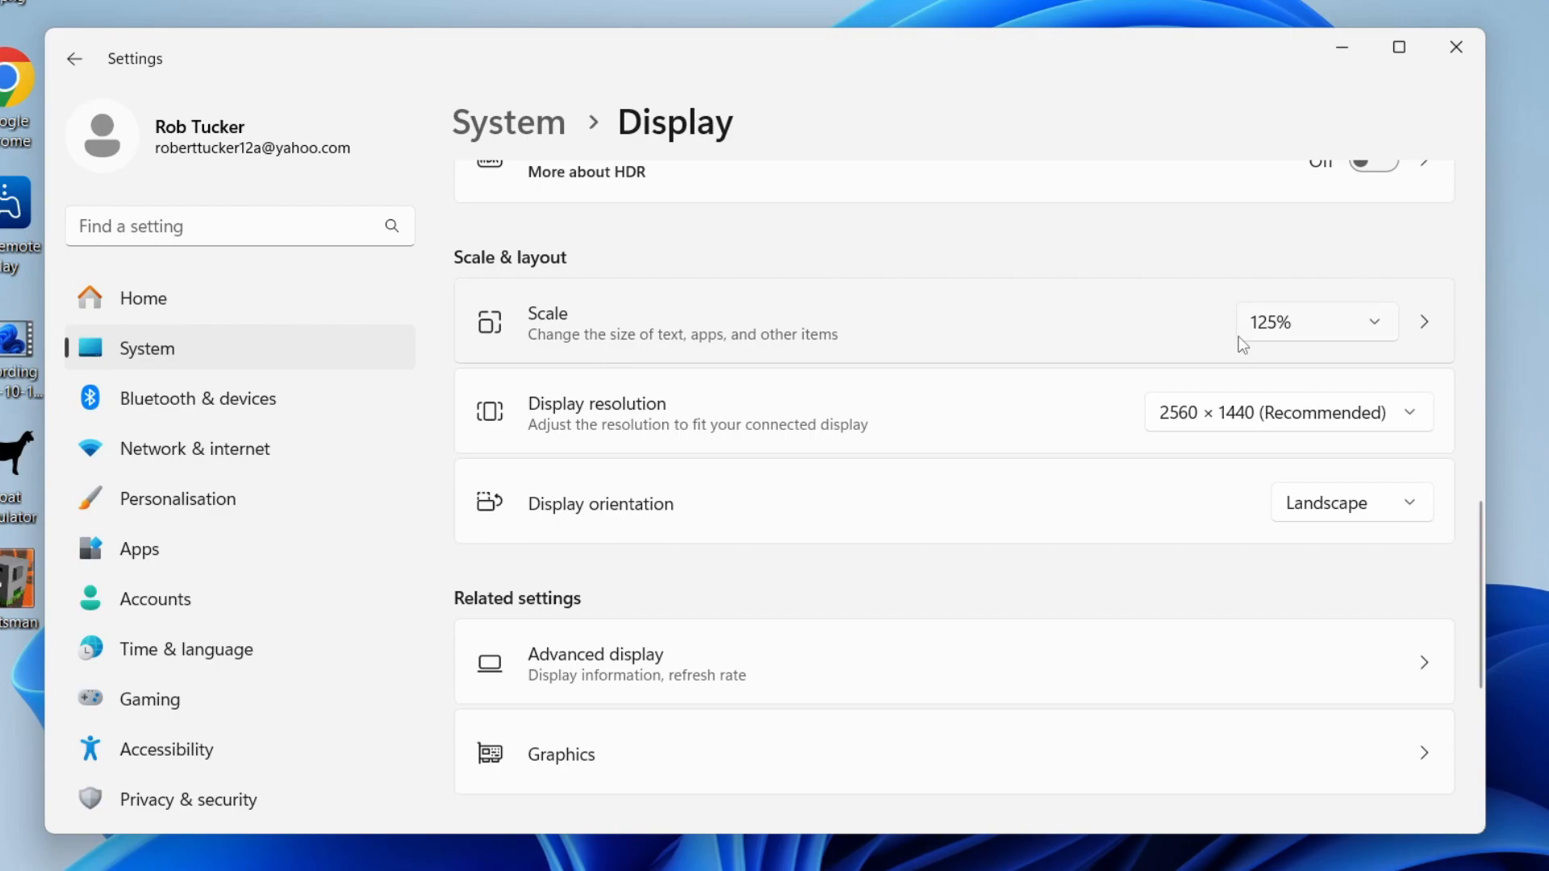
mouse_move(576, 415)
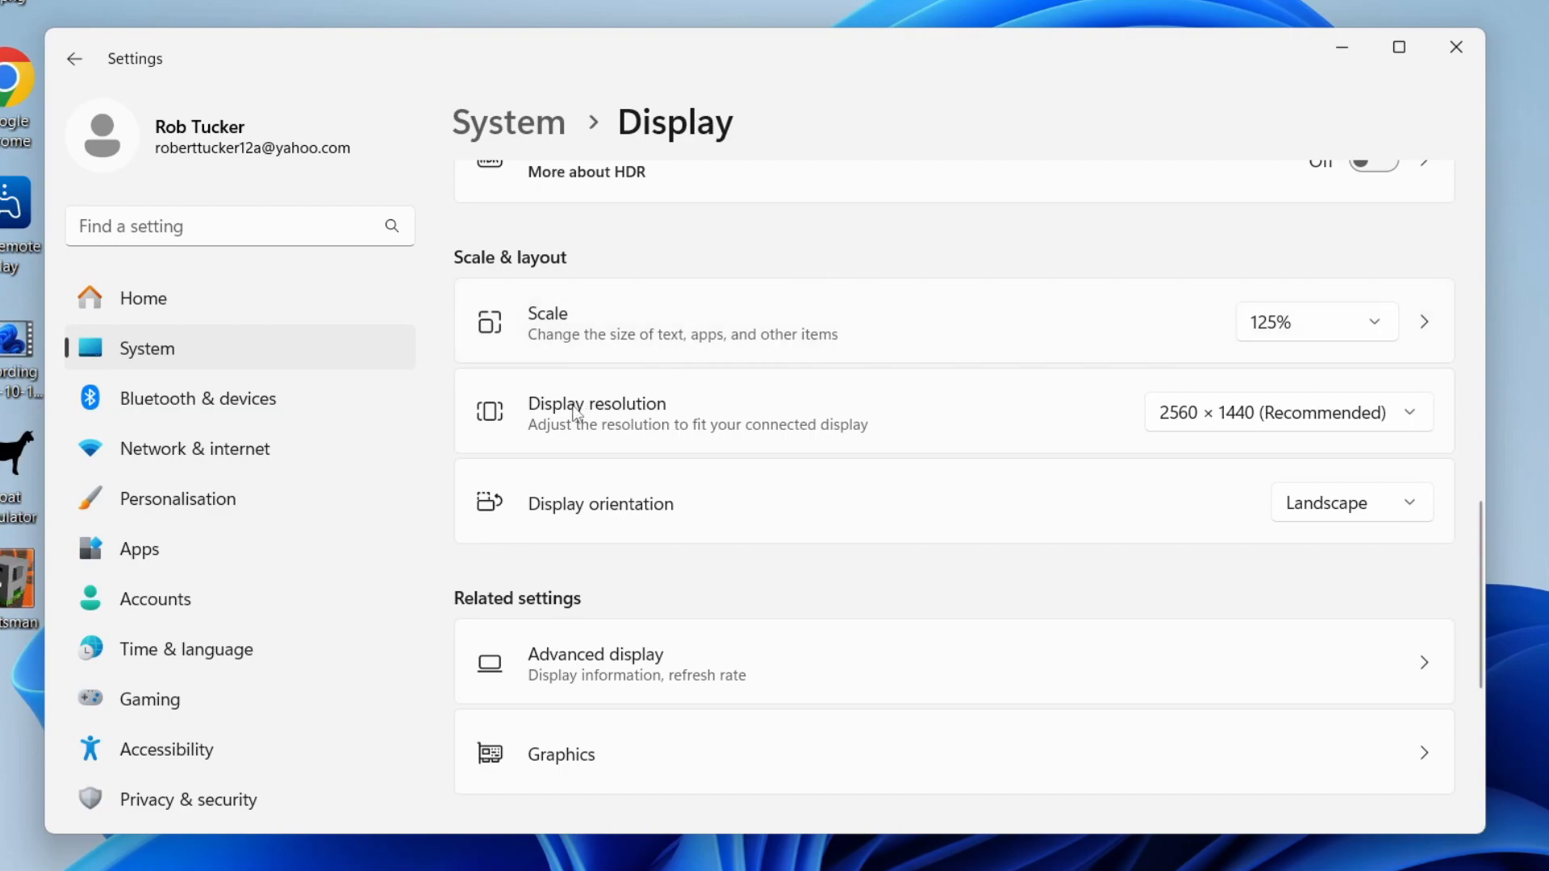
mouse_move(1227, 444)
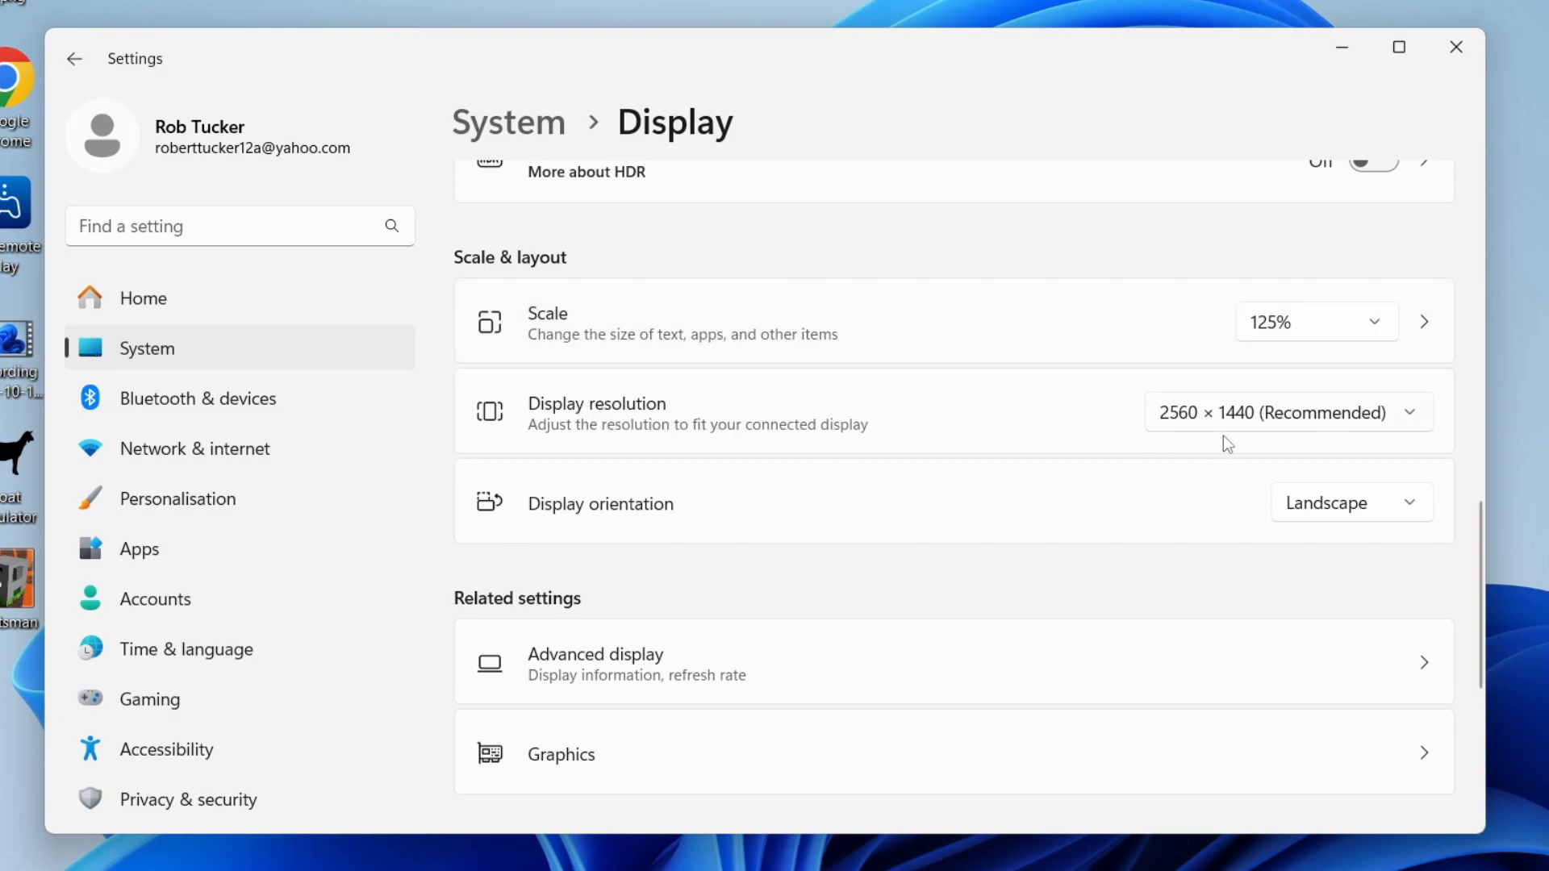
click(1288, 412)
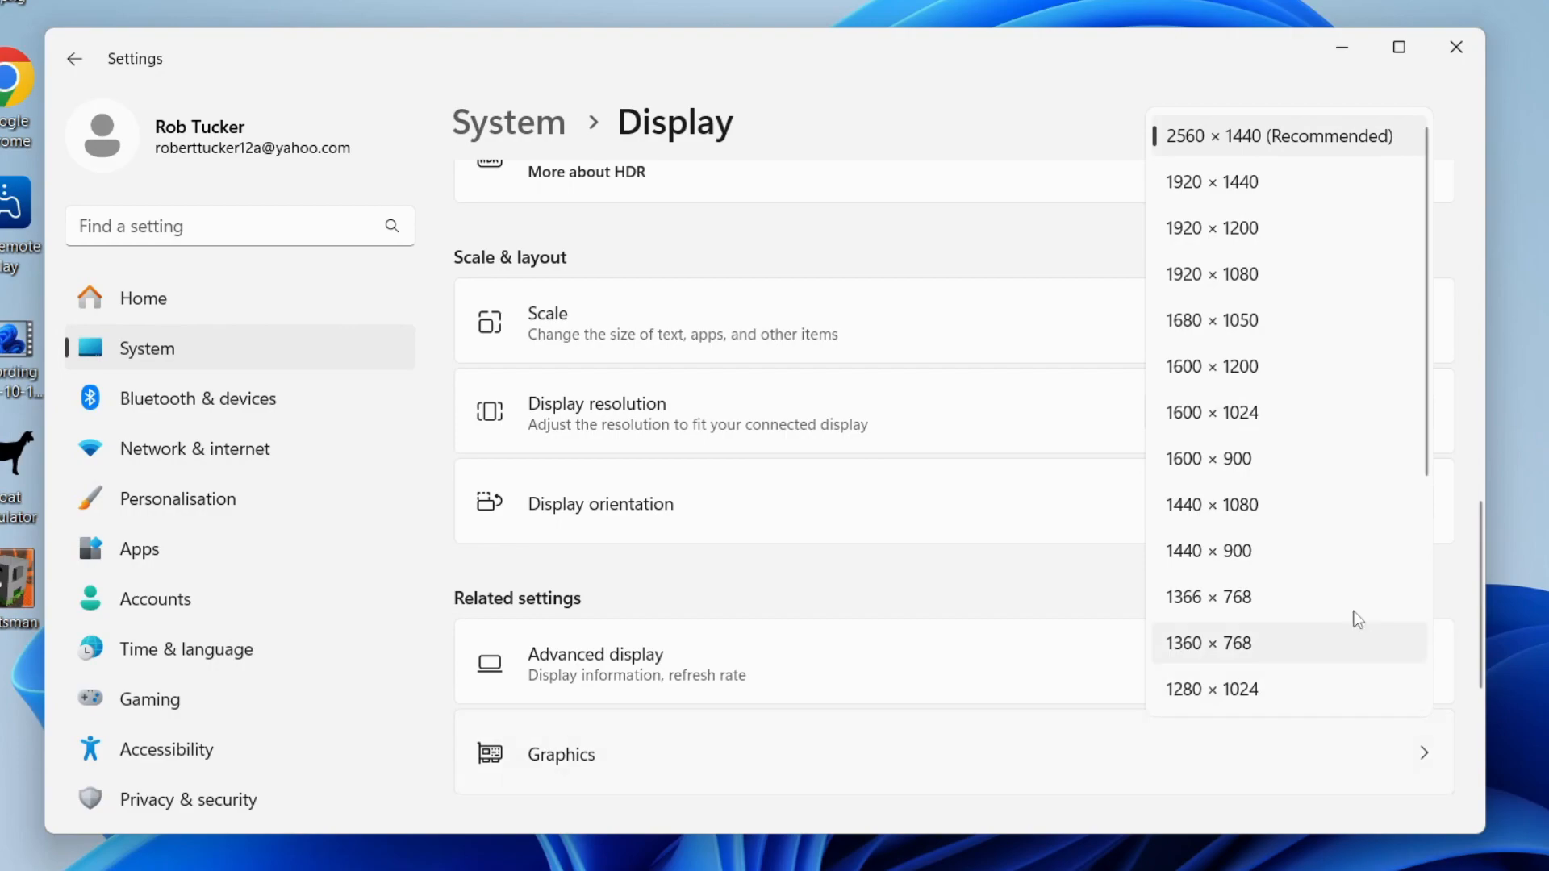
mouse_move(1319, 149)
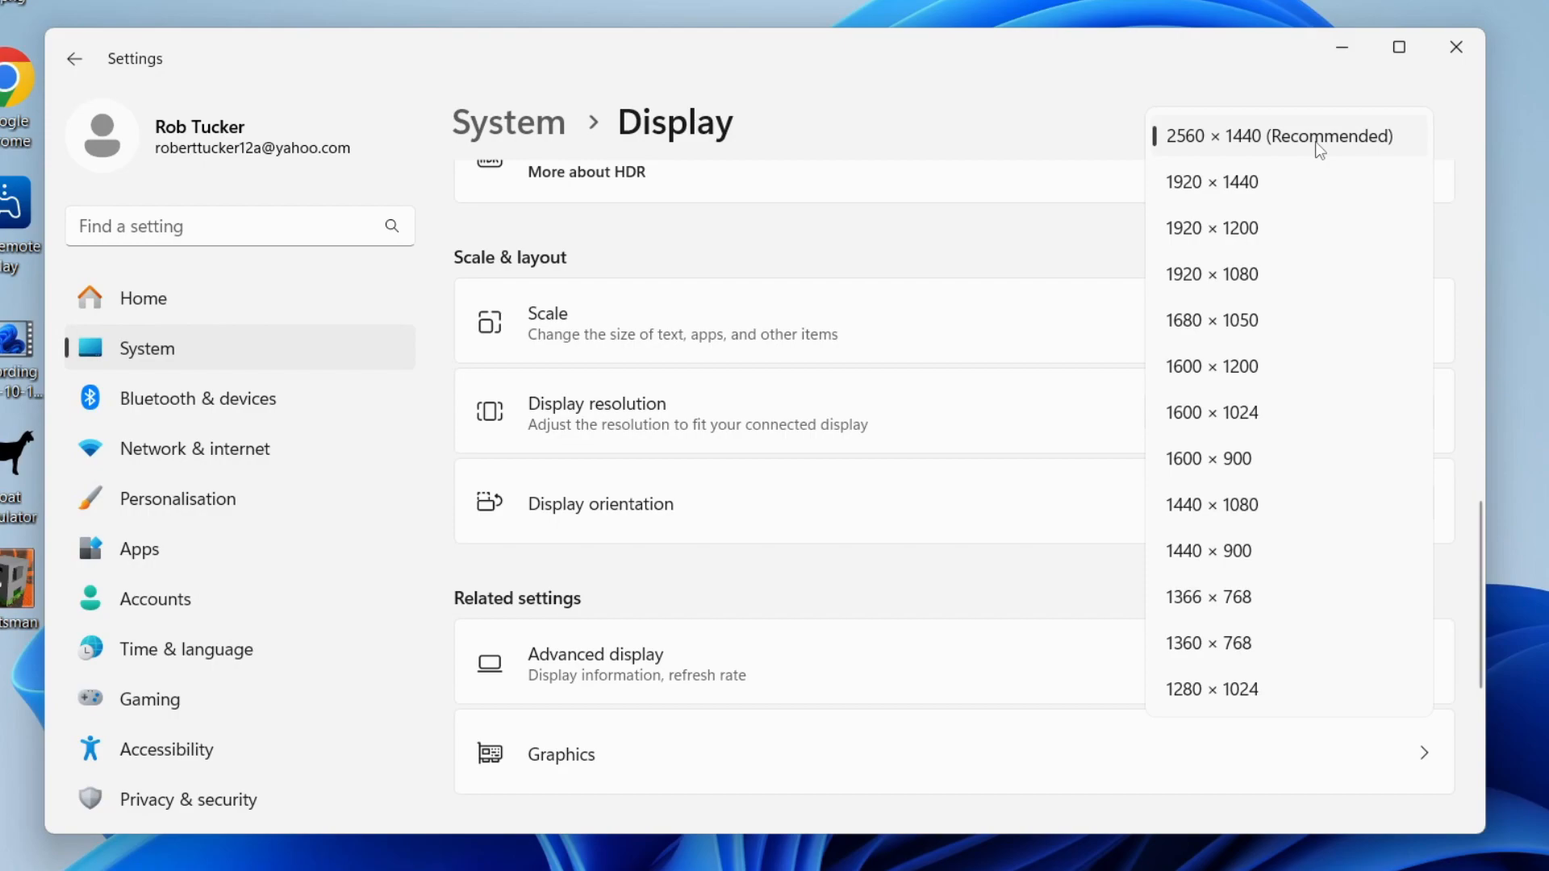
mouse_move(1294, 243)
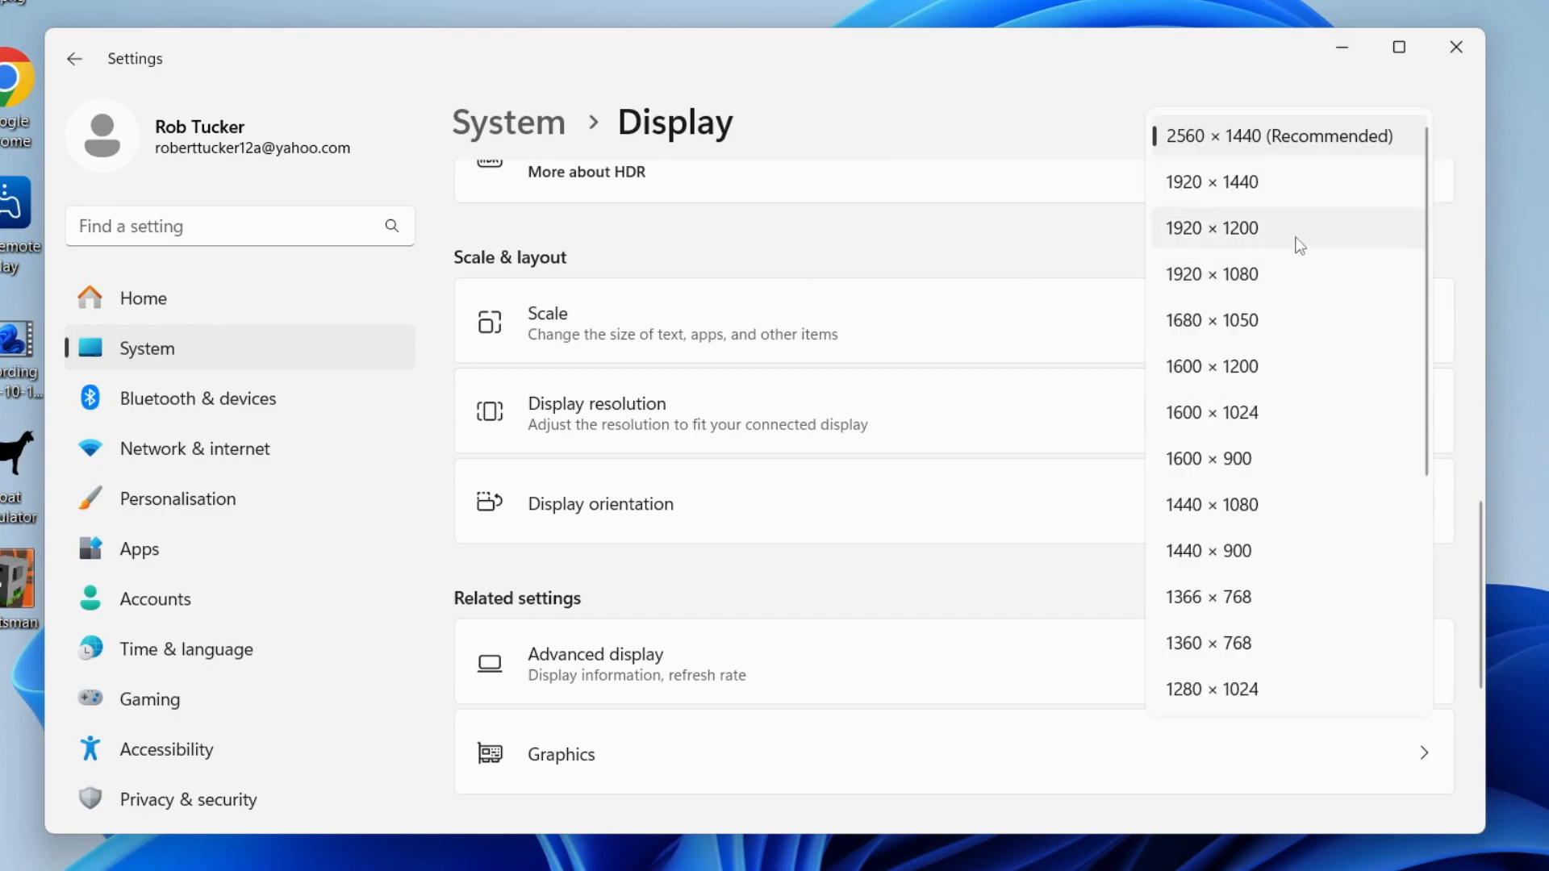
mouse_move(1316, 282)
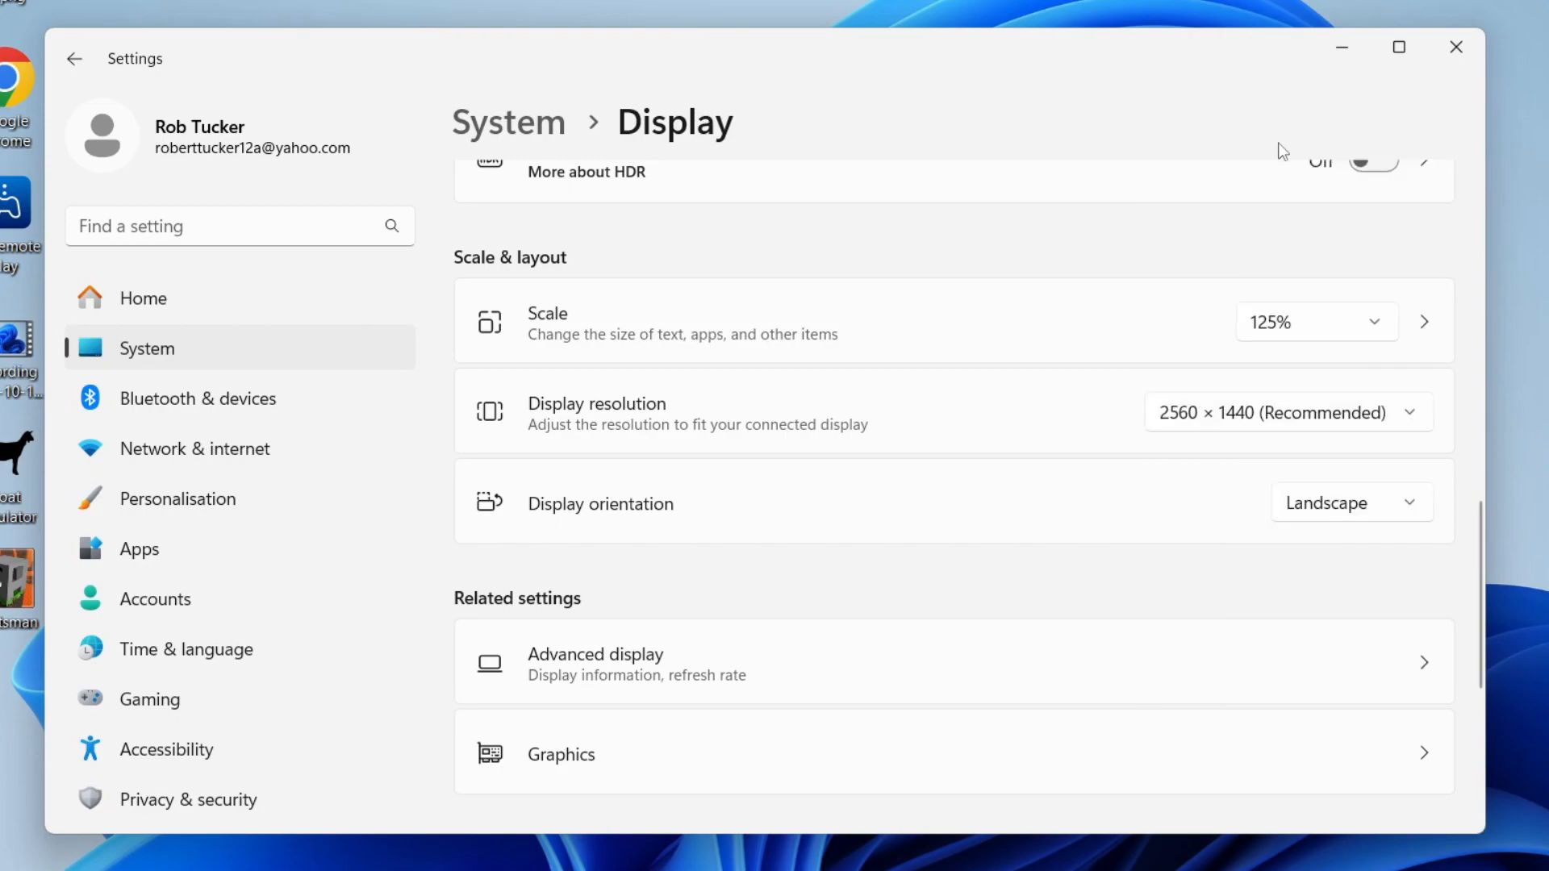
mouse_move(540, 532)
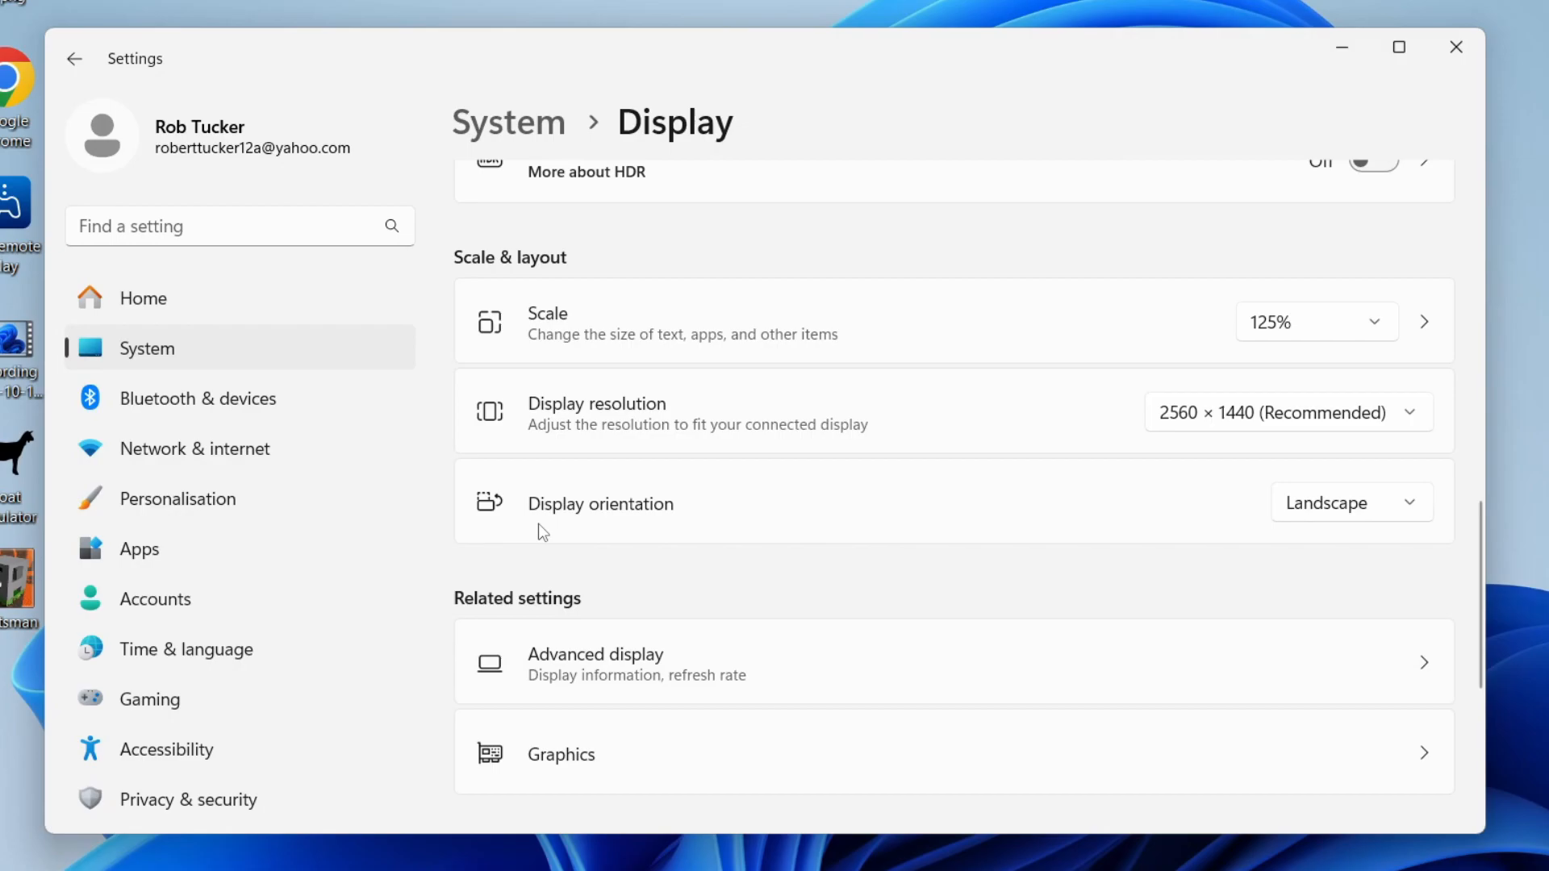
click(1349, 502)
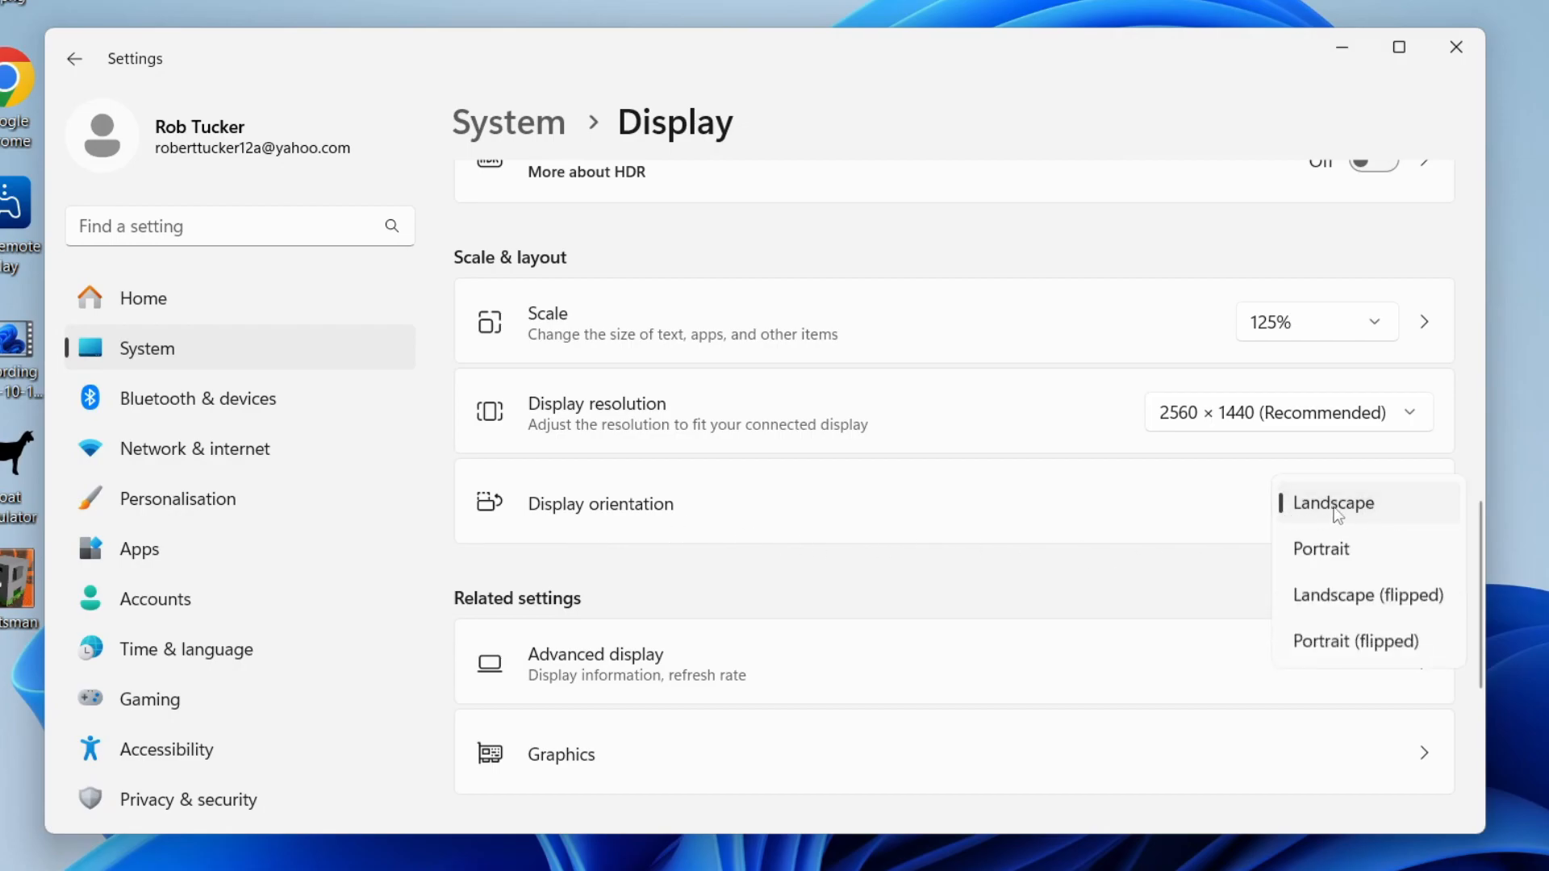
click(594, 654)
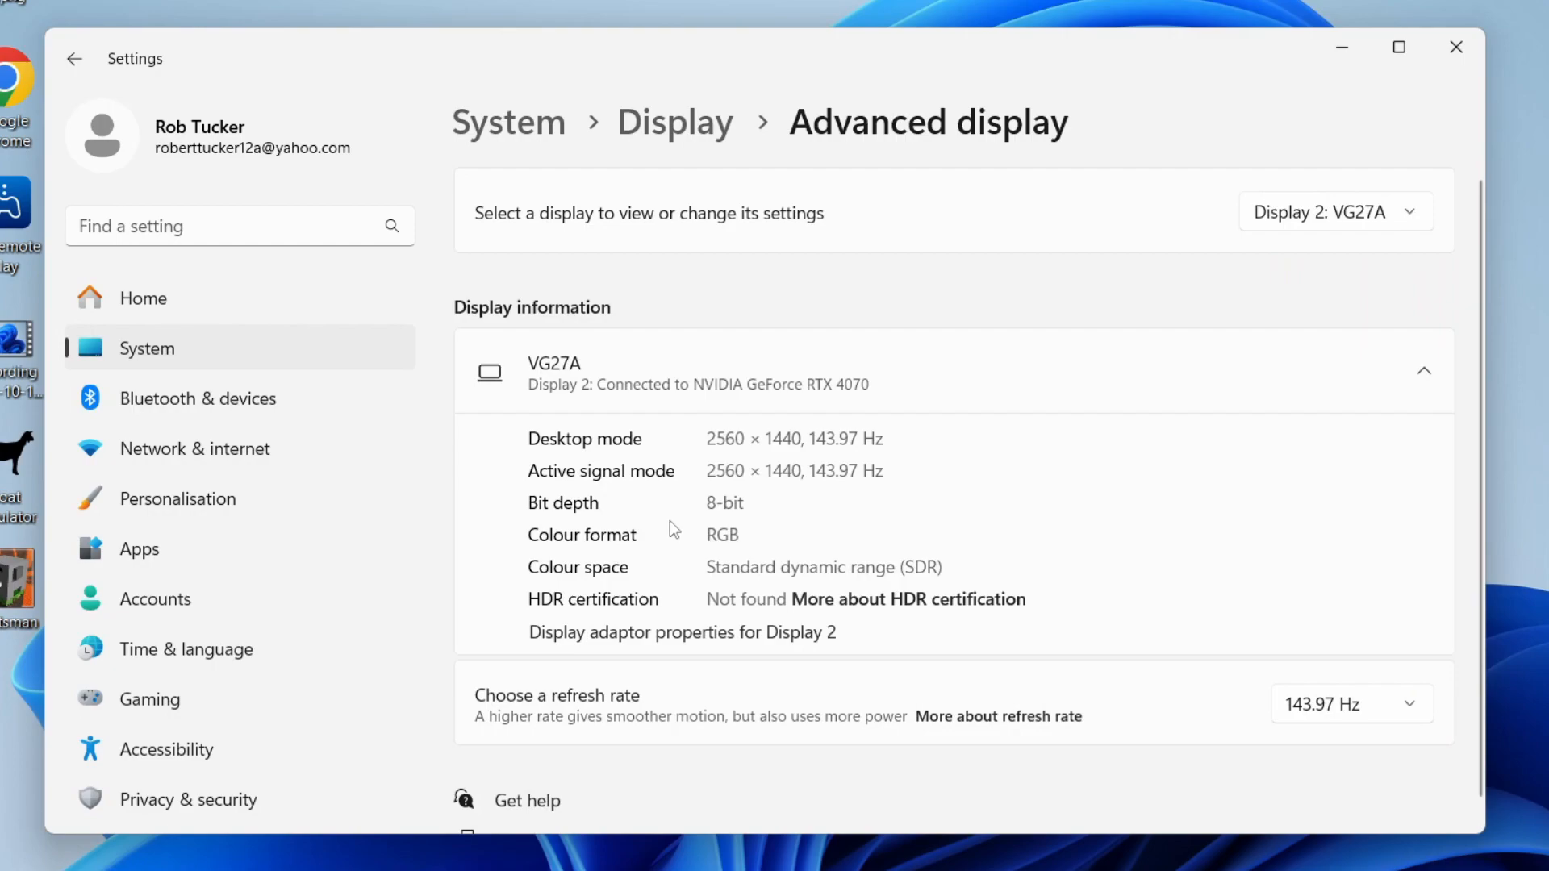
- Keep the refresh rate at 143.97 Hz and return to the main Display page
scroll(down, 3)
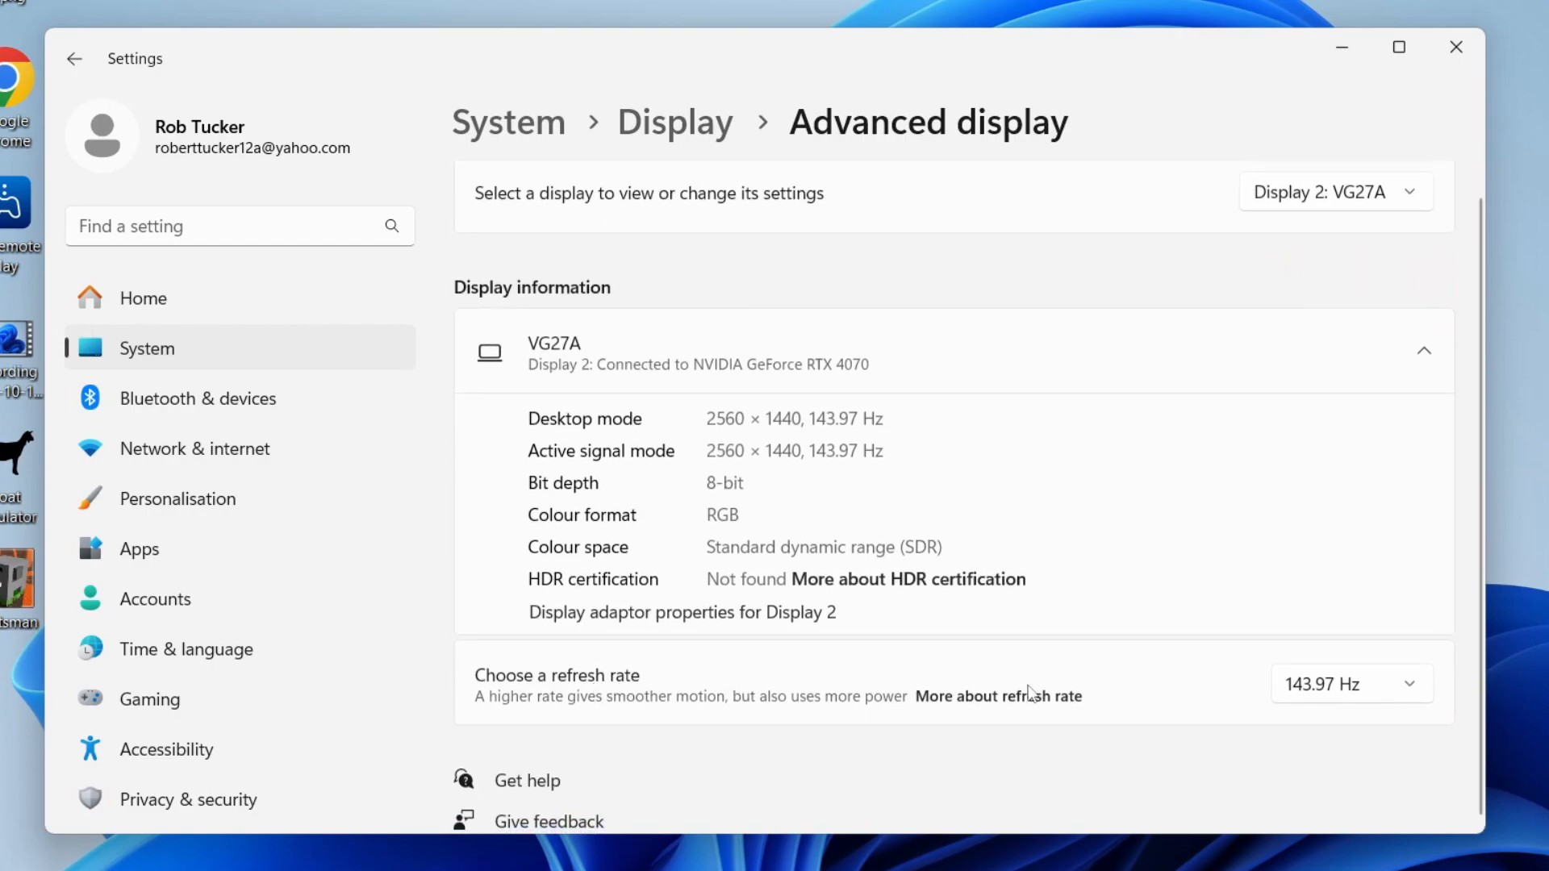
click(1349, 683)
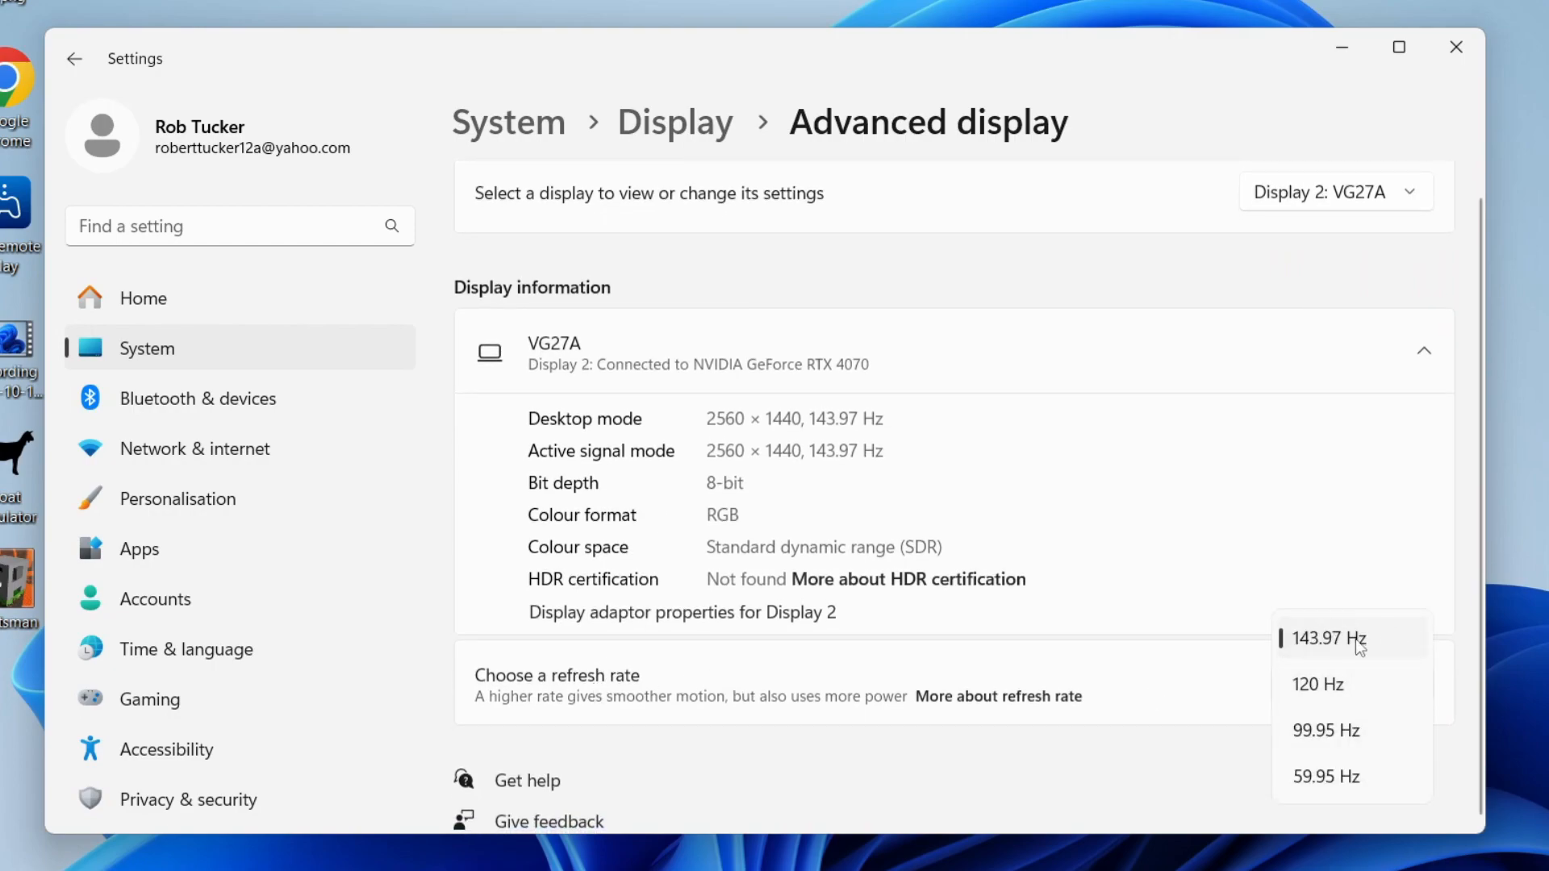
mouse_move(1356, 818)
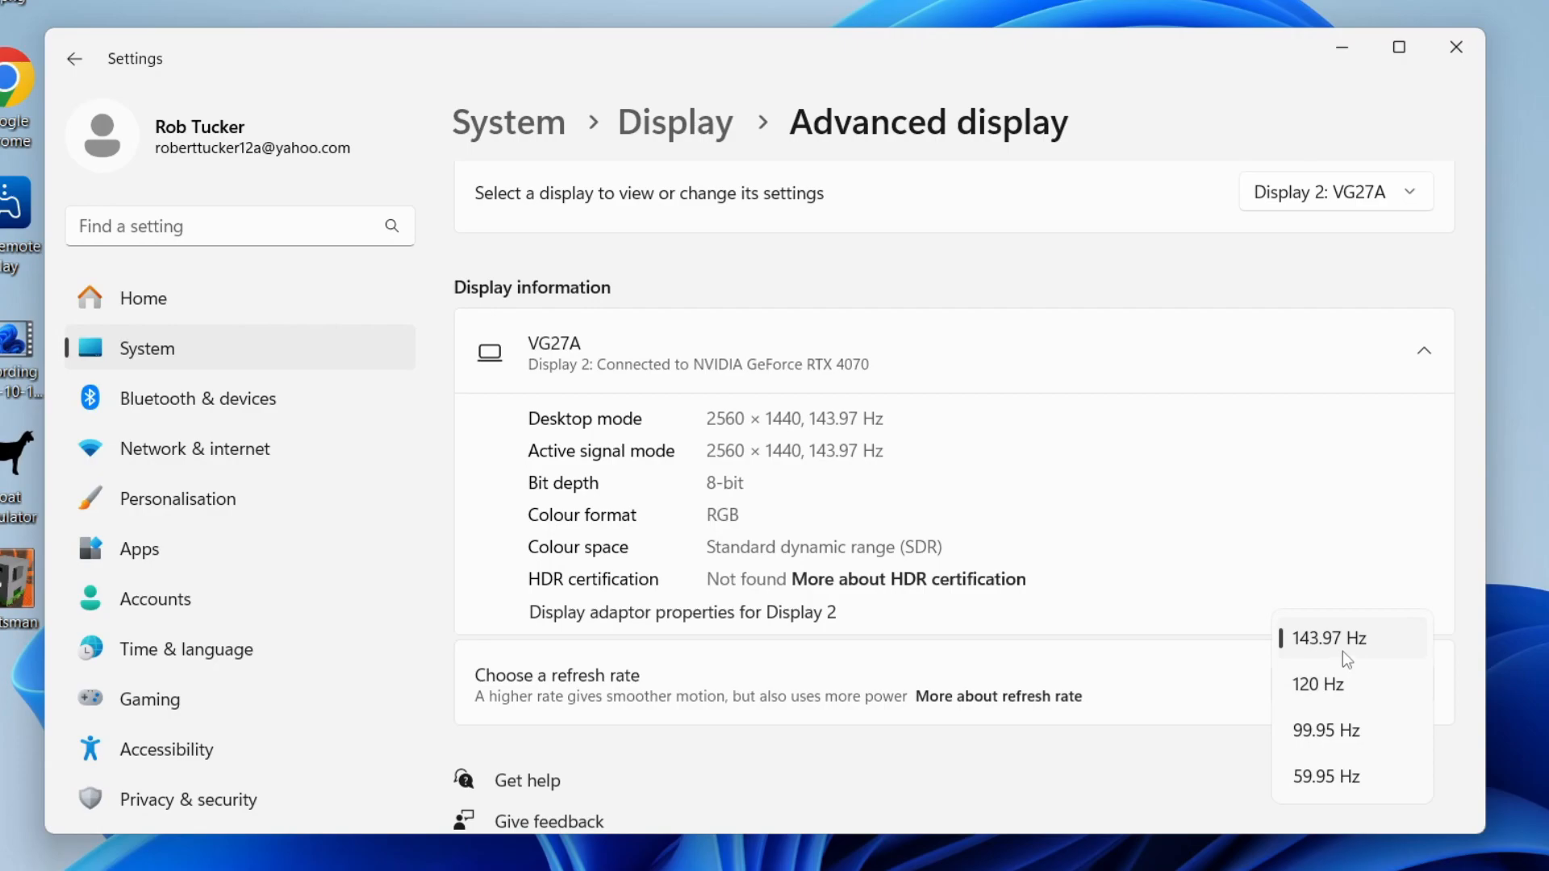
mouse_move(1316, 670)
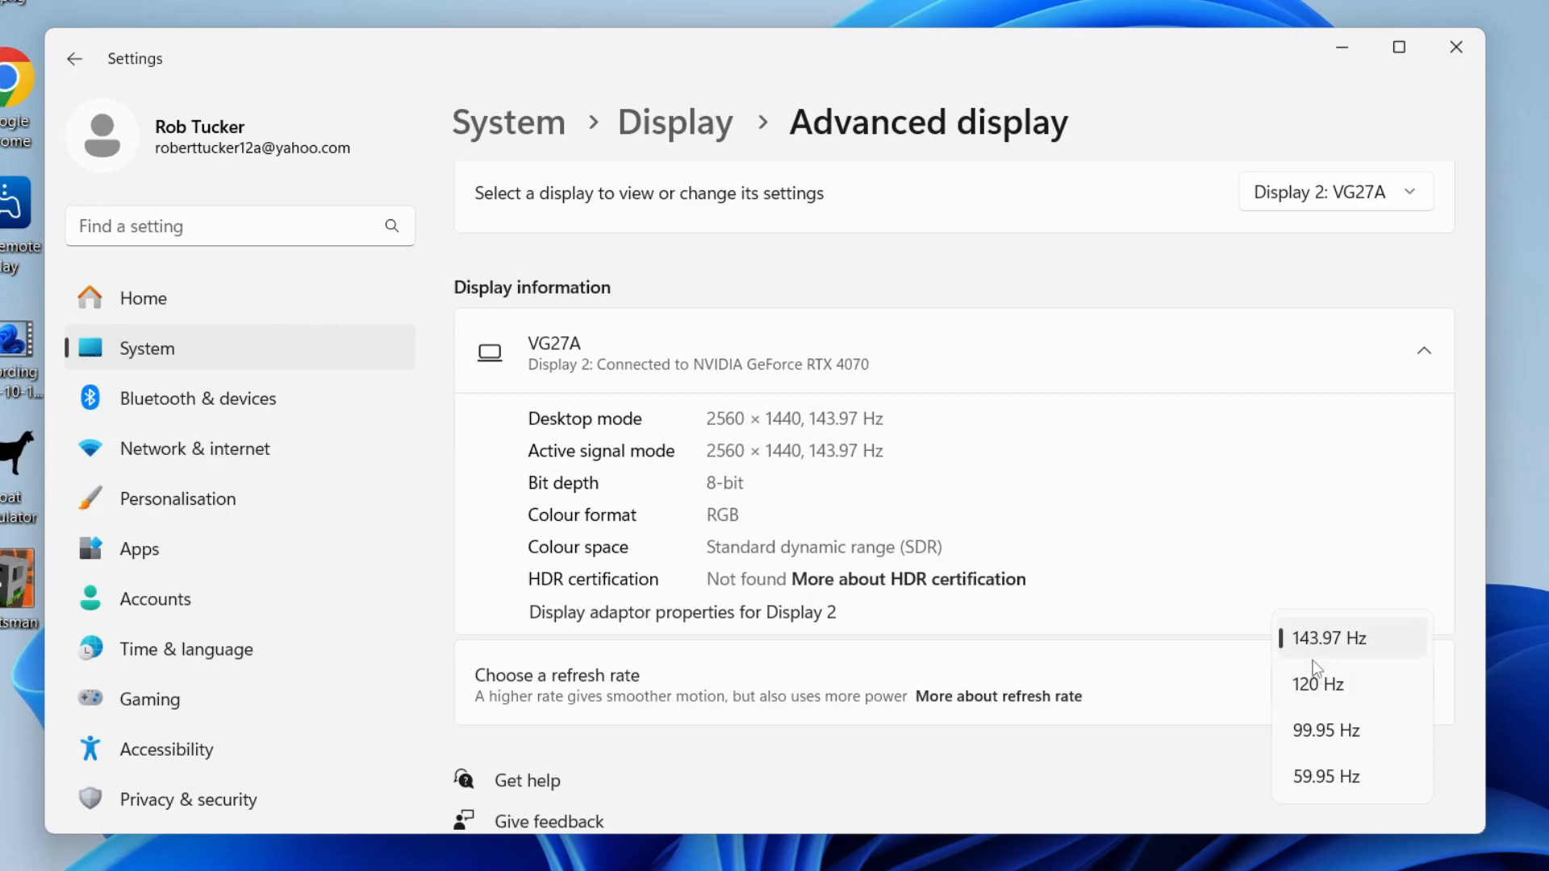
mouse_move(604, 722)
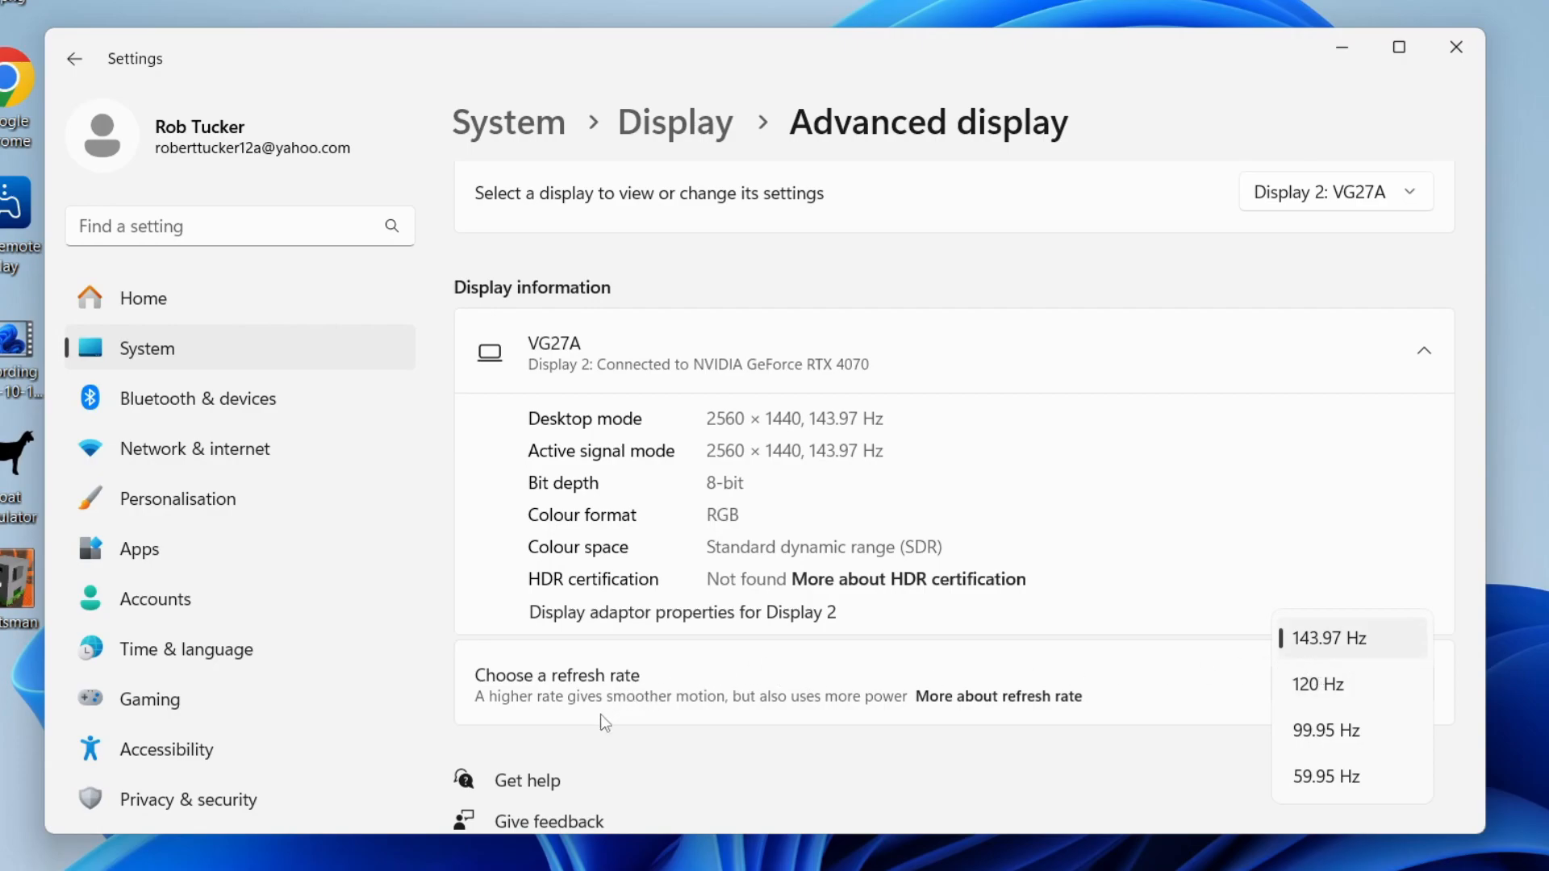
click(1328, 638)
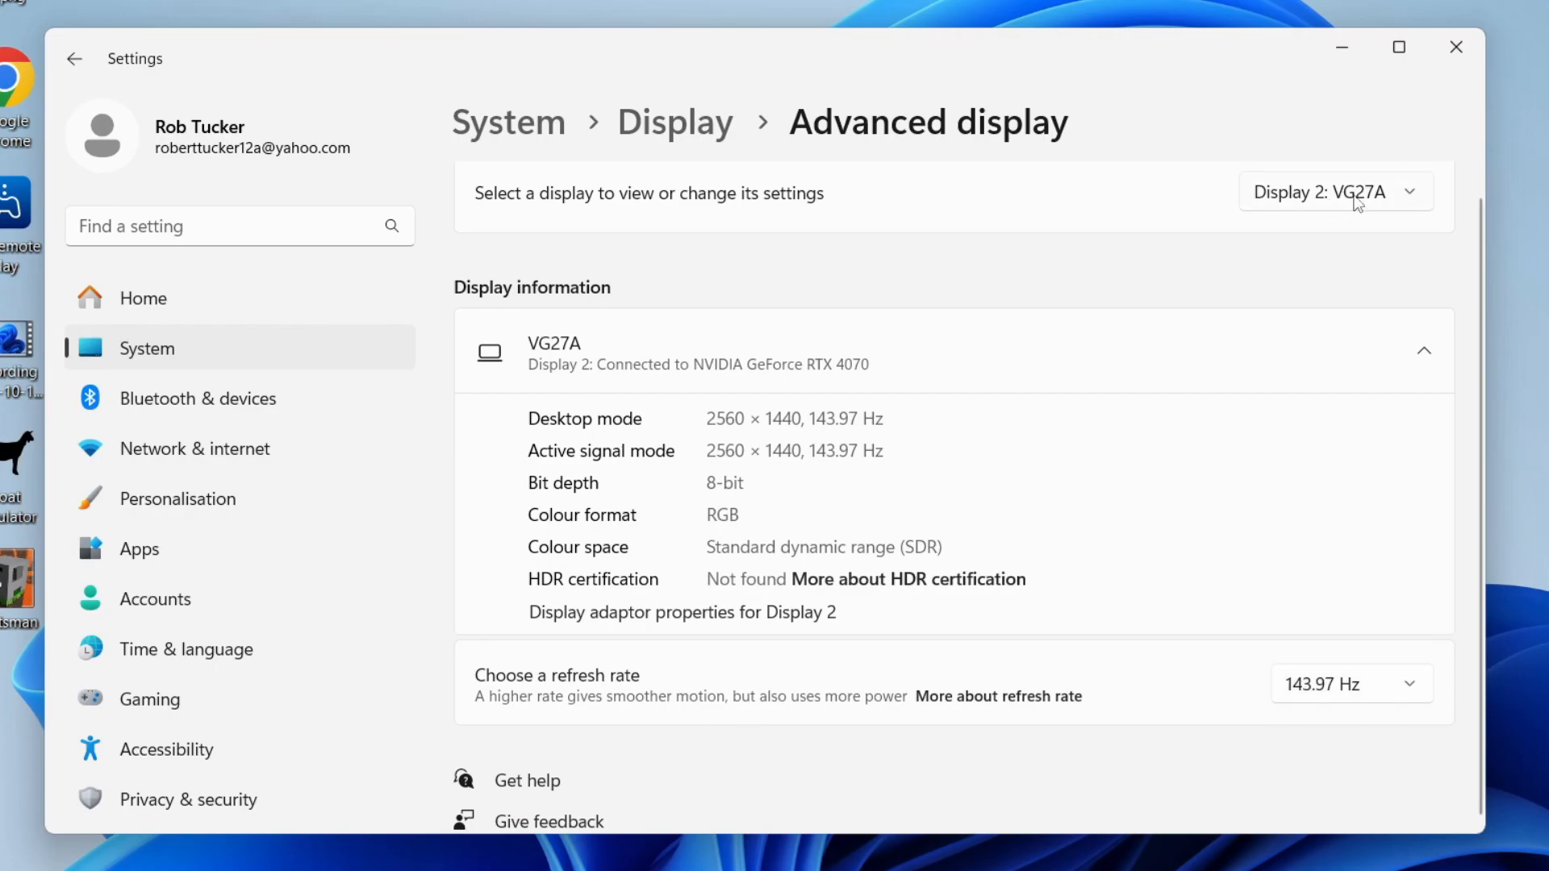
mouse_move(816, 204)
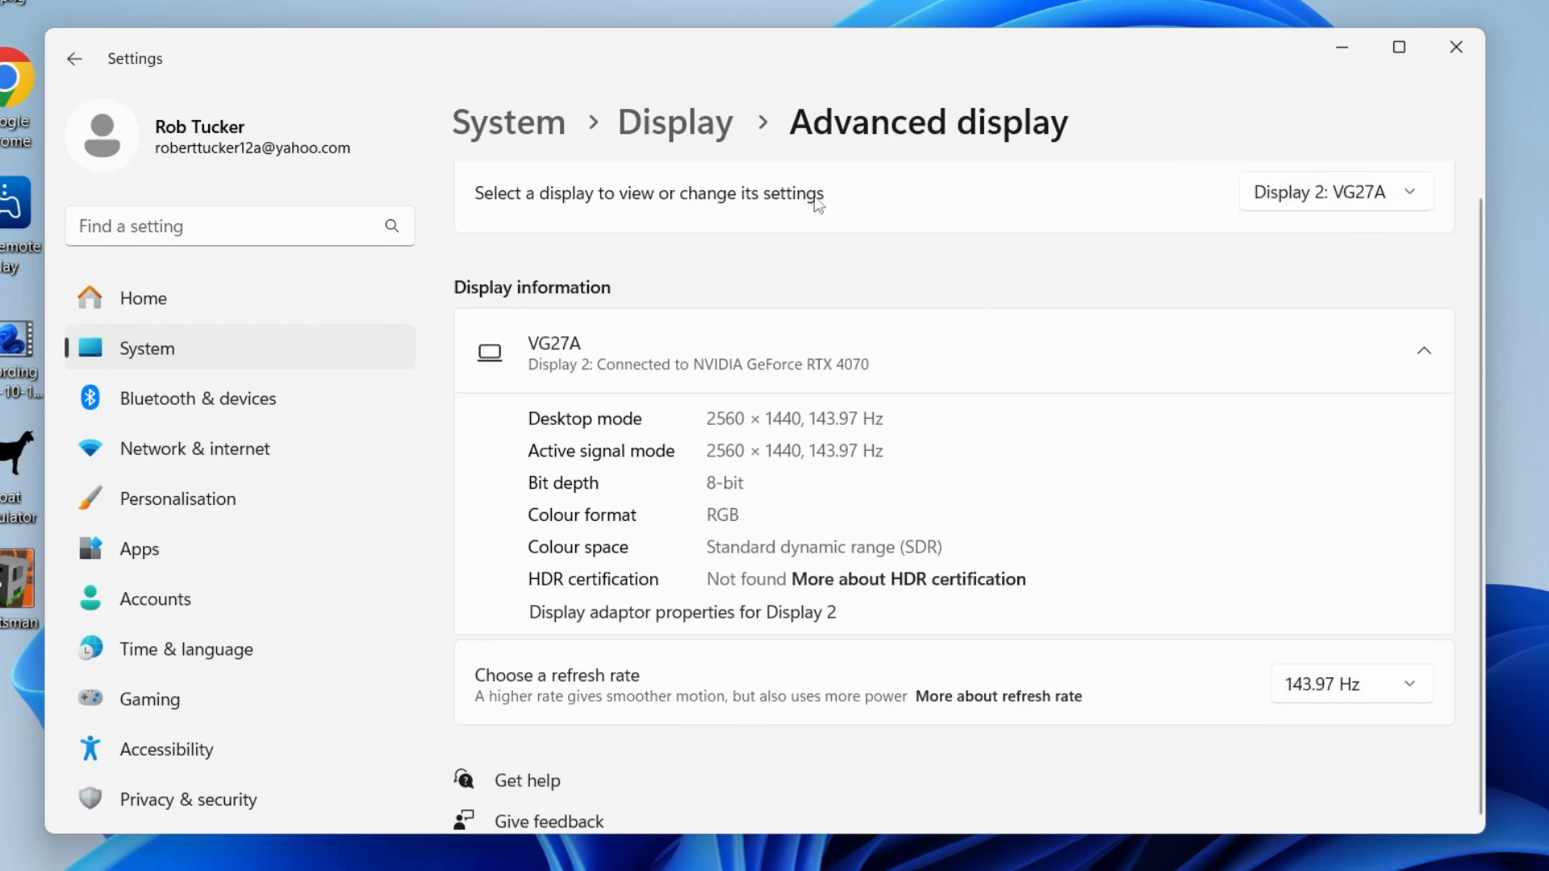
click(74, 59)
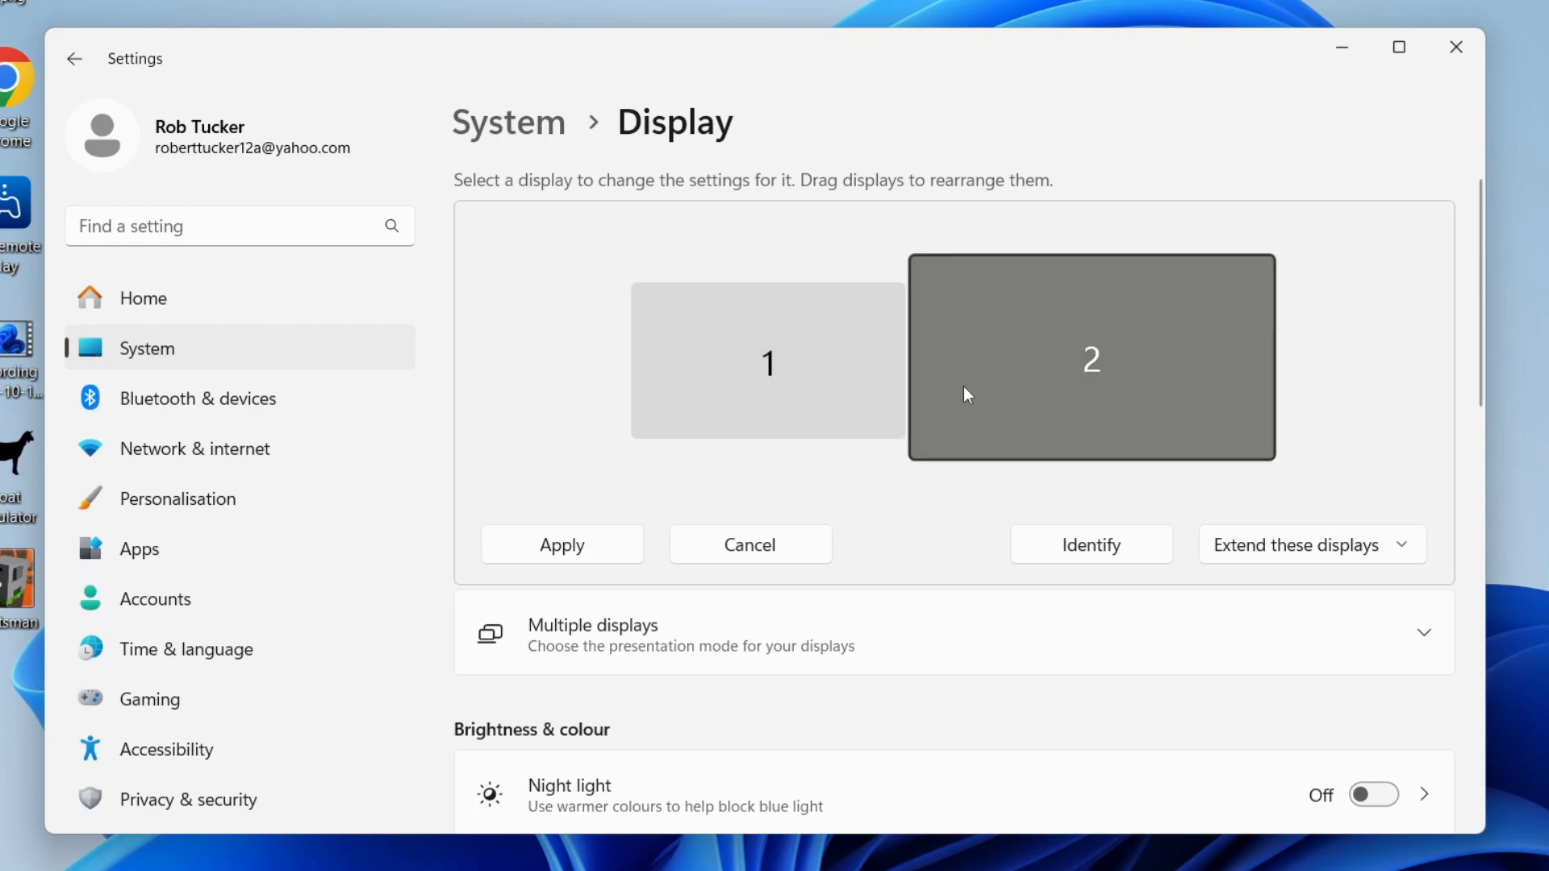
click(768, 361)
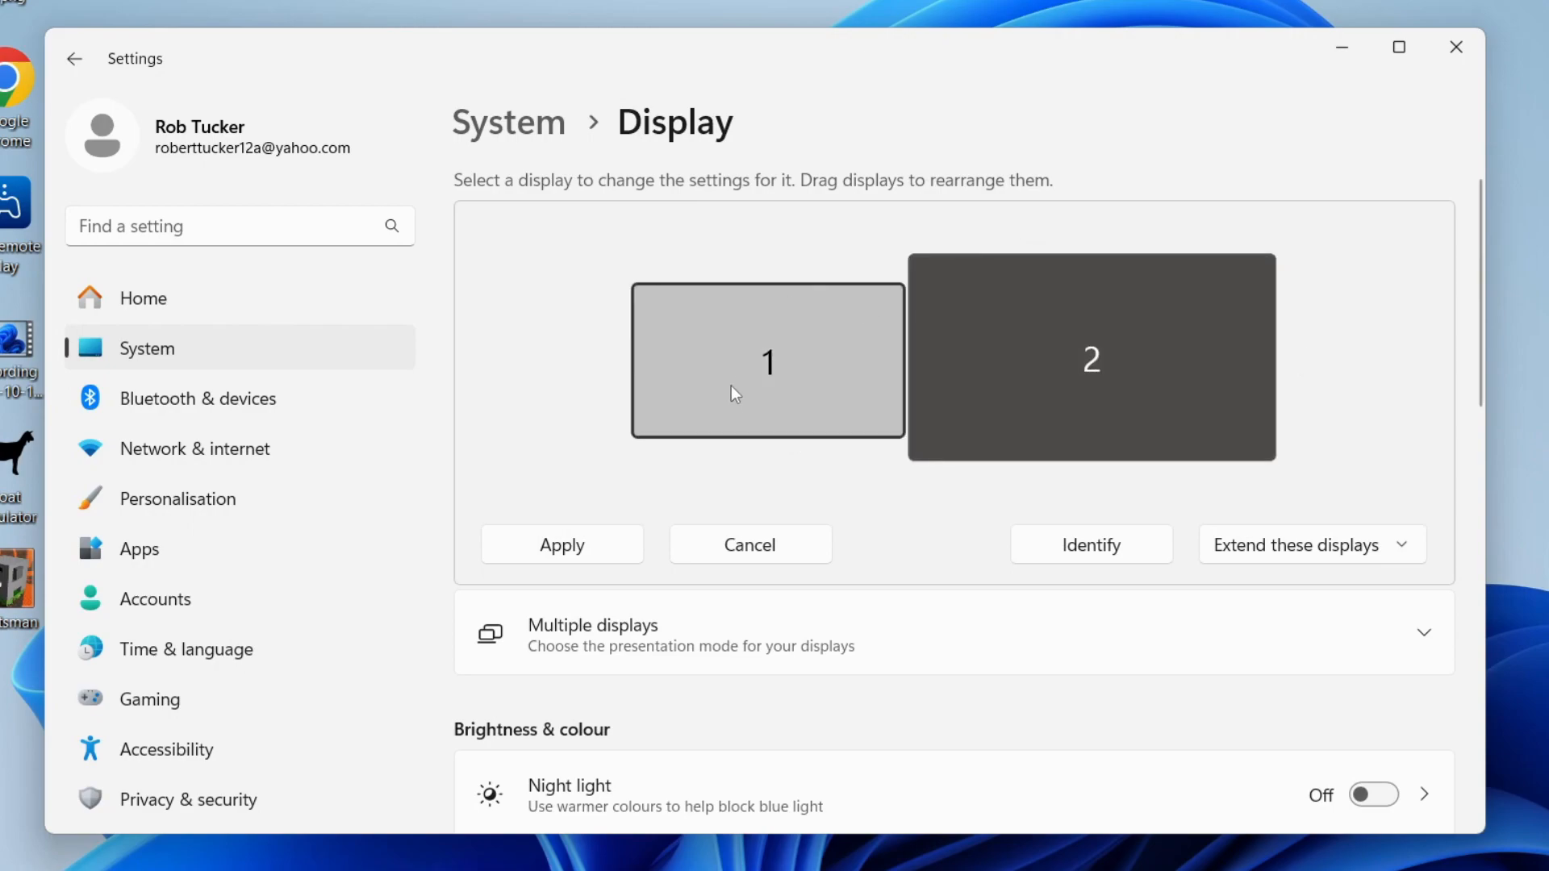
click(1090, 358)
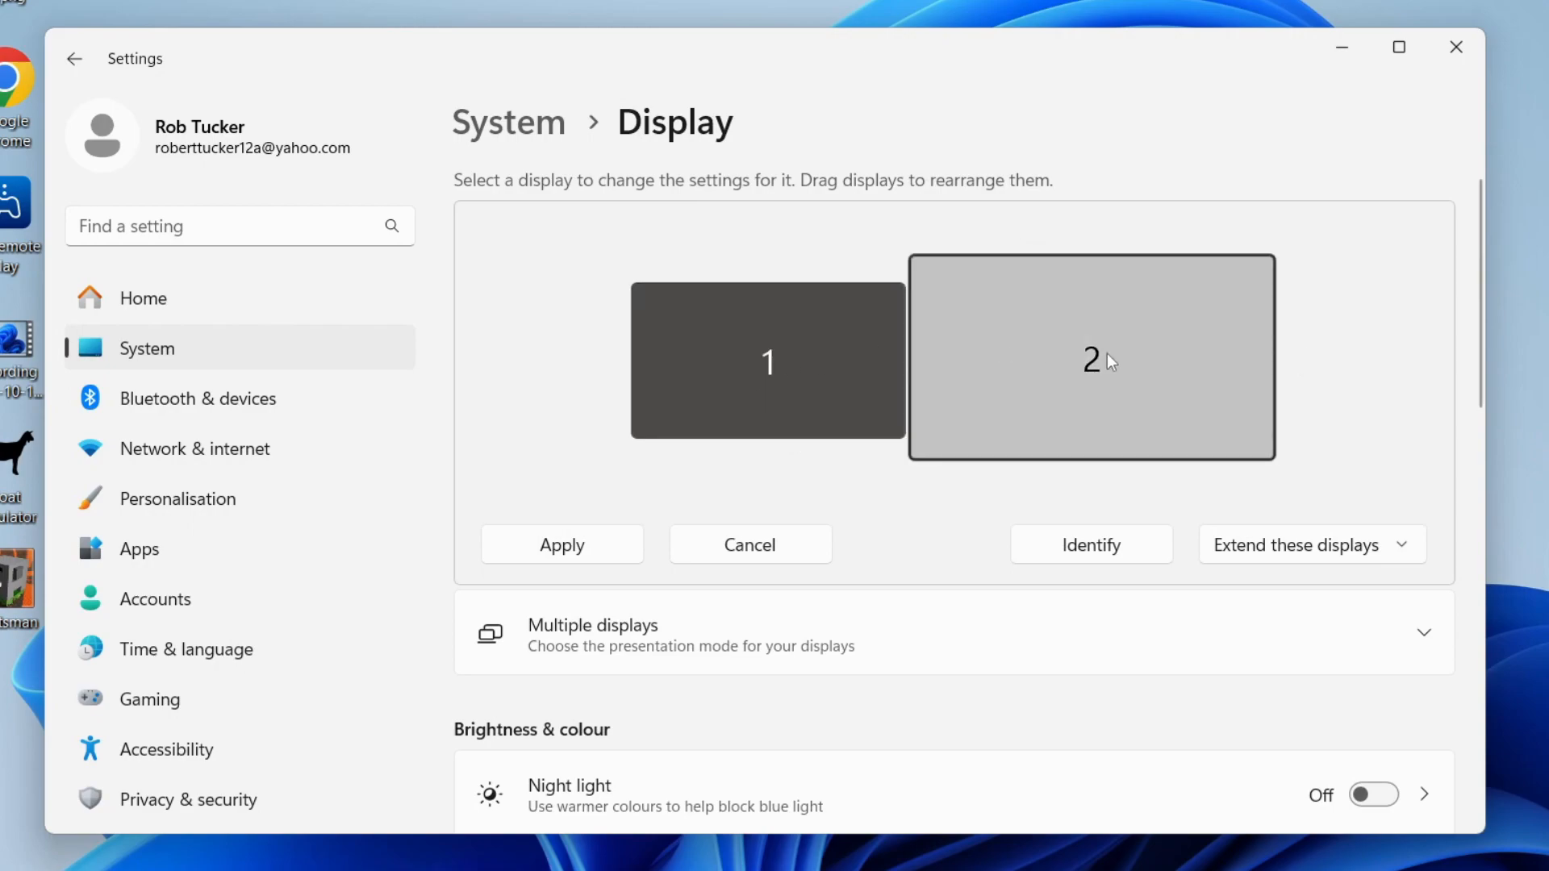
click(1091, 358)
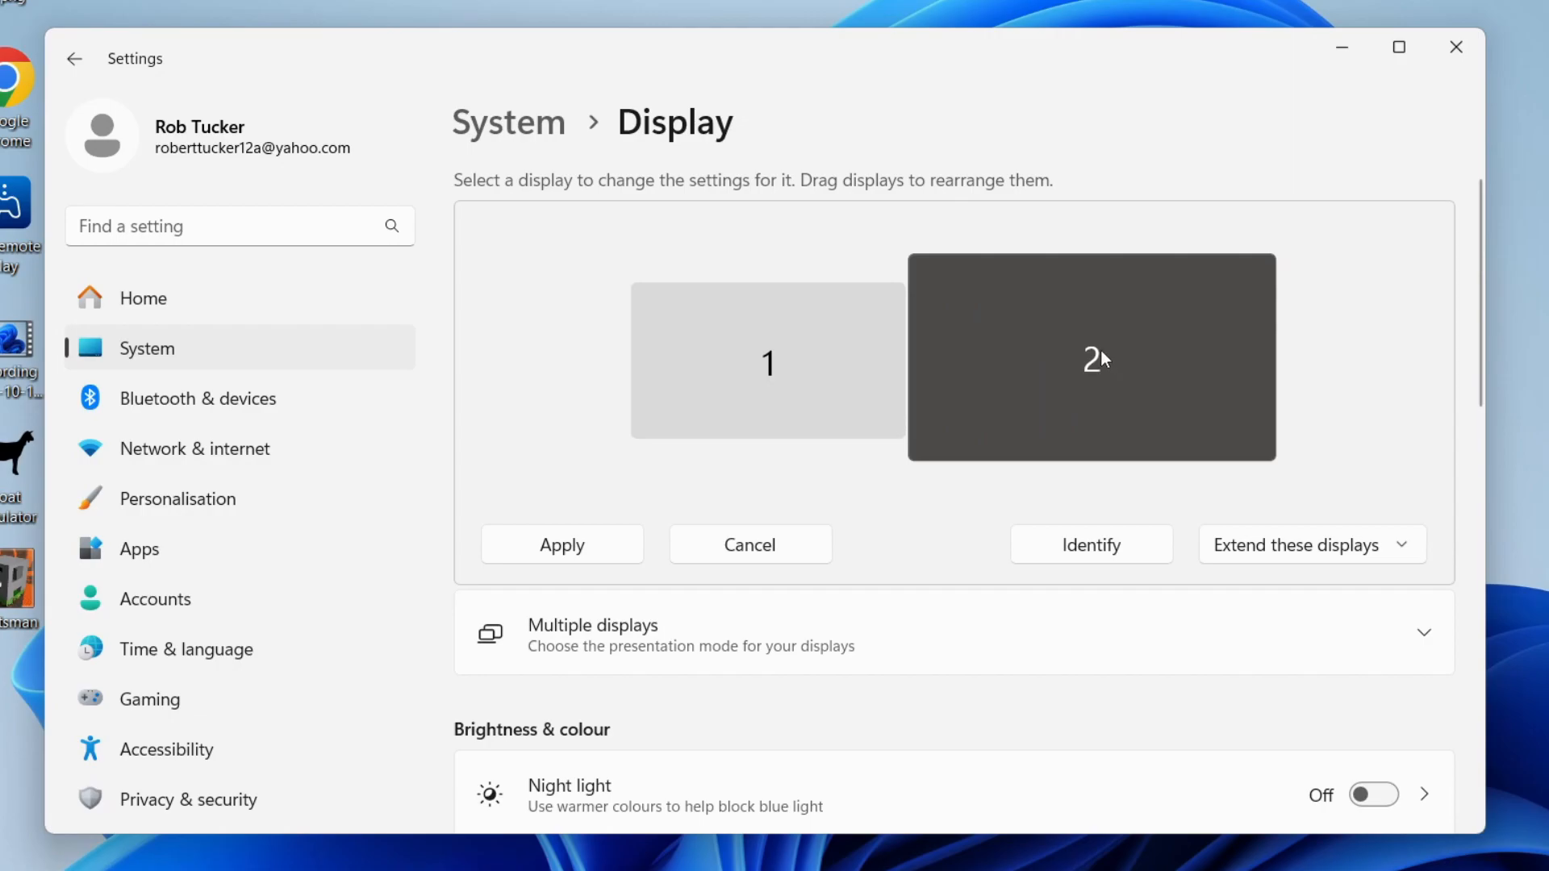